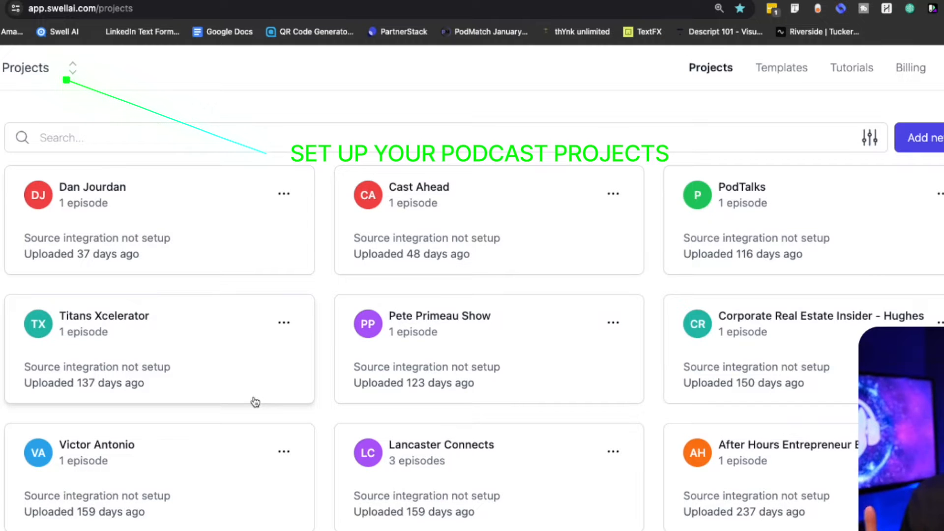
# Scroll the dashboard and open The Pipe Podcasts project card
pyautogui.scroll(-3)
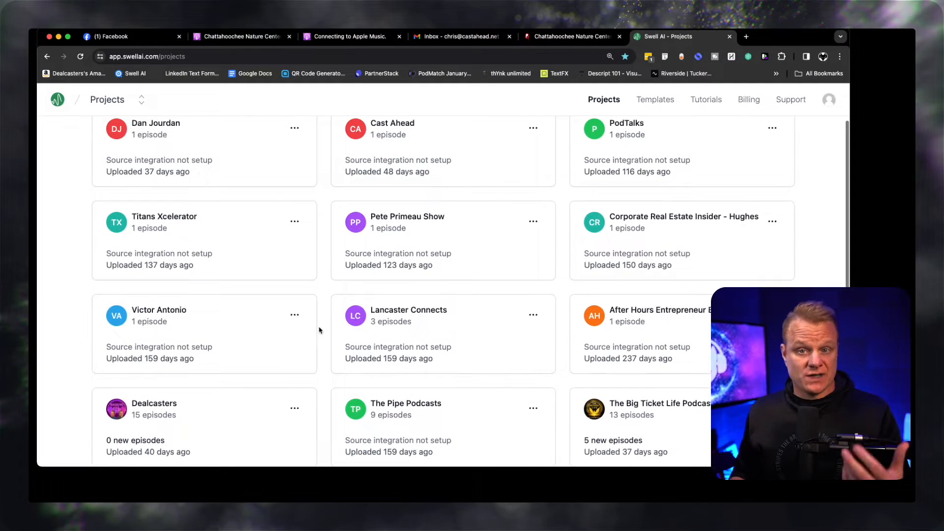
pyautogui.scroll(3)
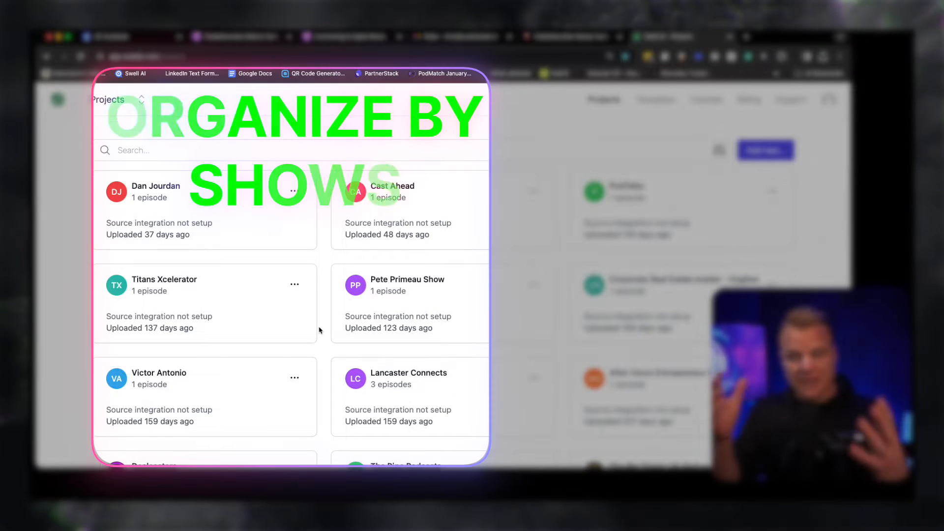
pyautogui.scroll(-3)
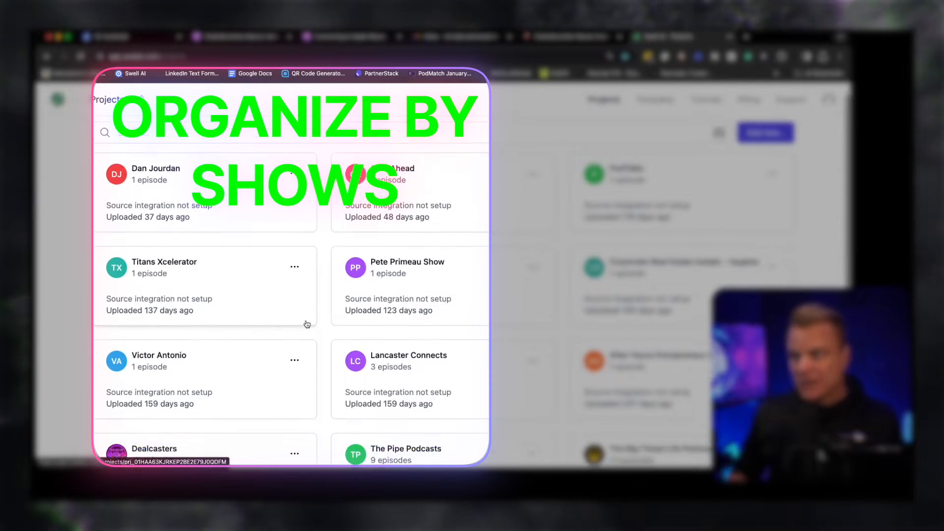
pyautogui.scroll(-3)
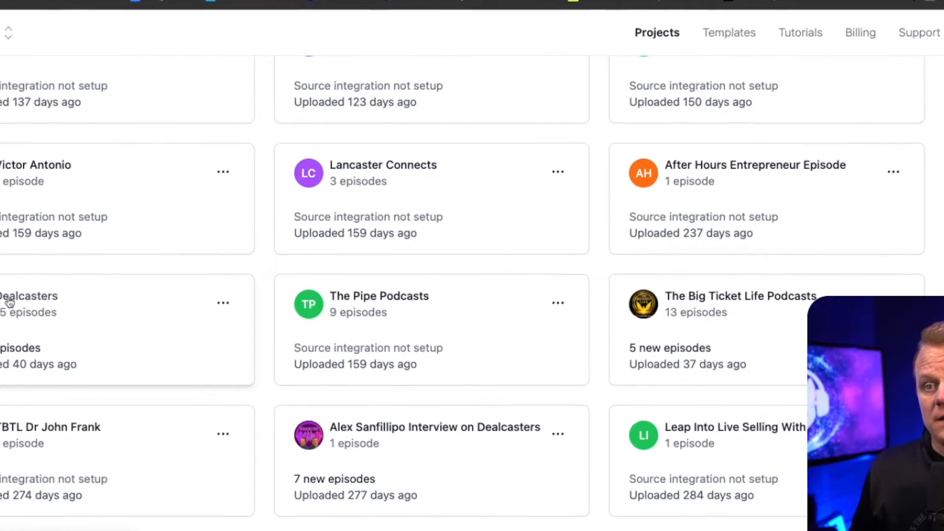
pyautogui.scroll(-3)
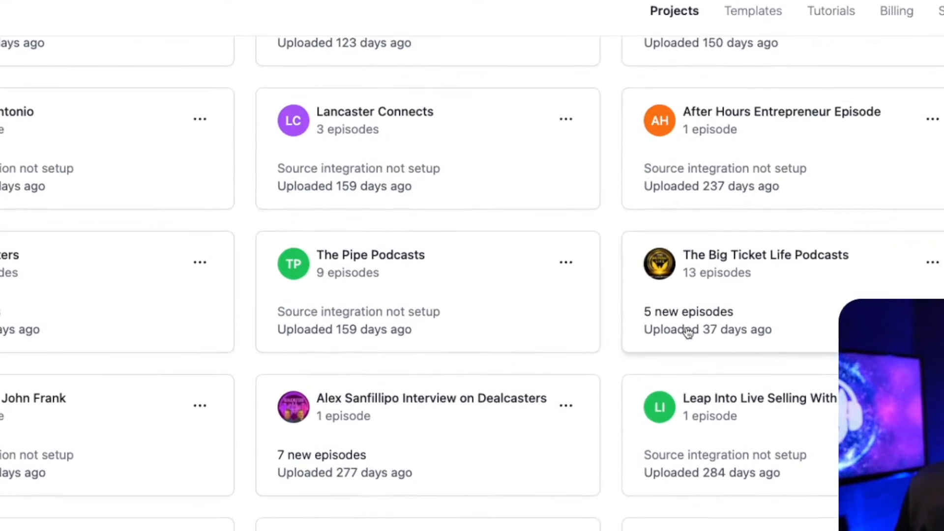
pyautogui.scroll(-3)
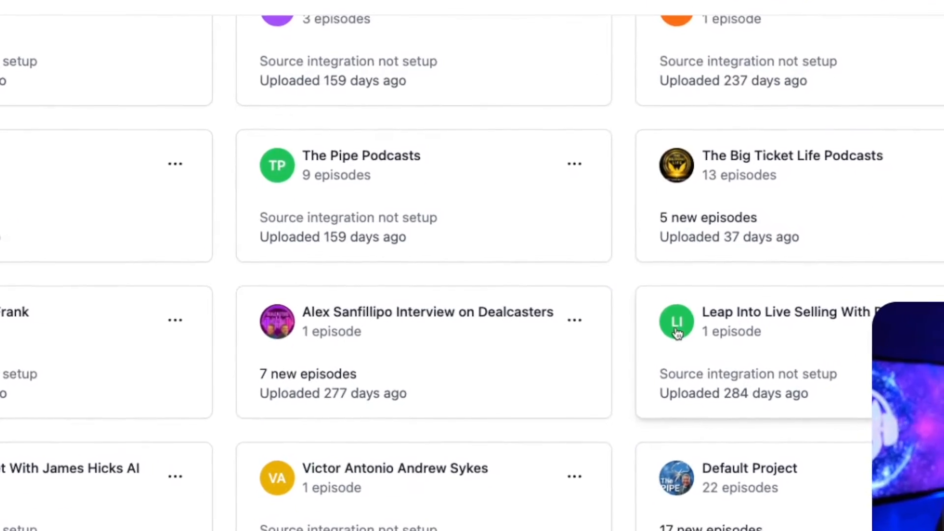
pyautogui.scroll(-3)
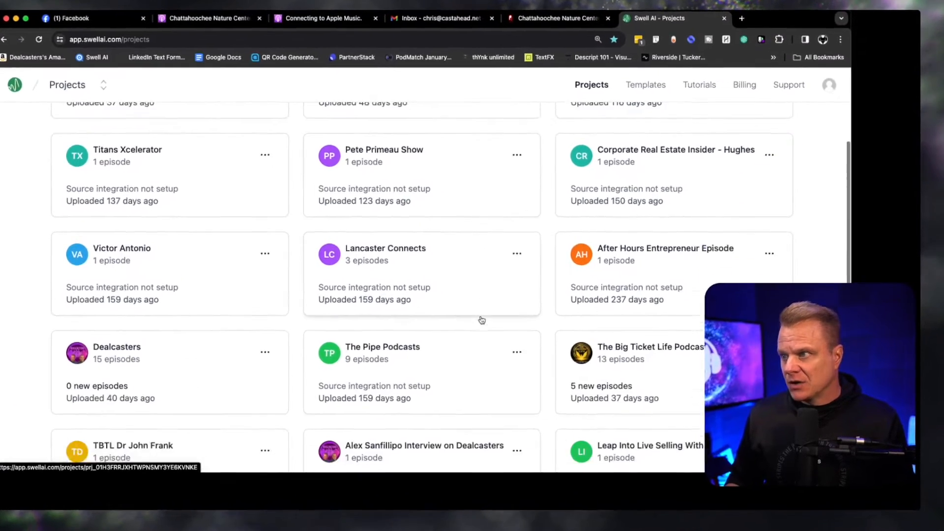
pyautogui.click(382, 352)
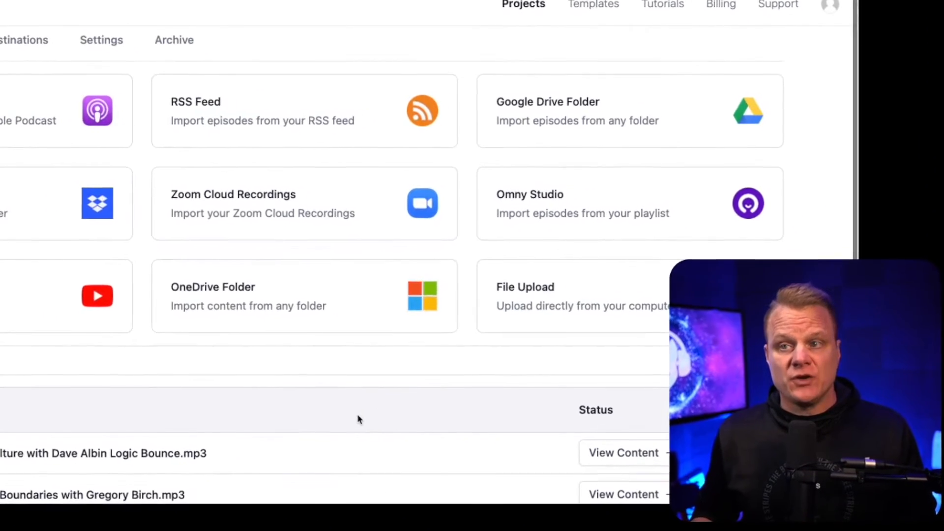
# Scroll down past the import sources to the project's episode table
pyautogui.scroll(-3)
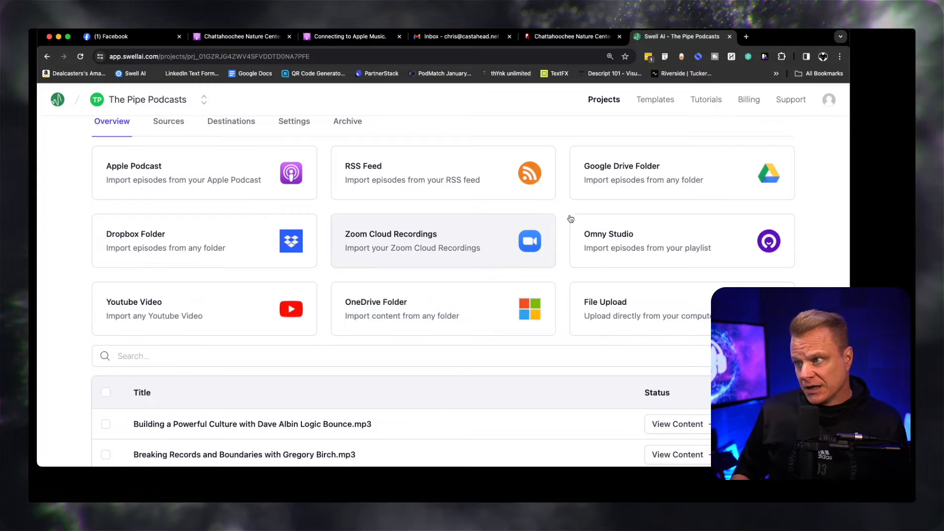
pyautogui.scroll(-3)
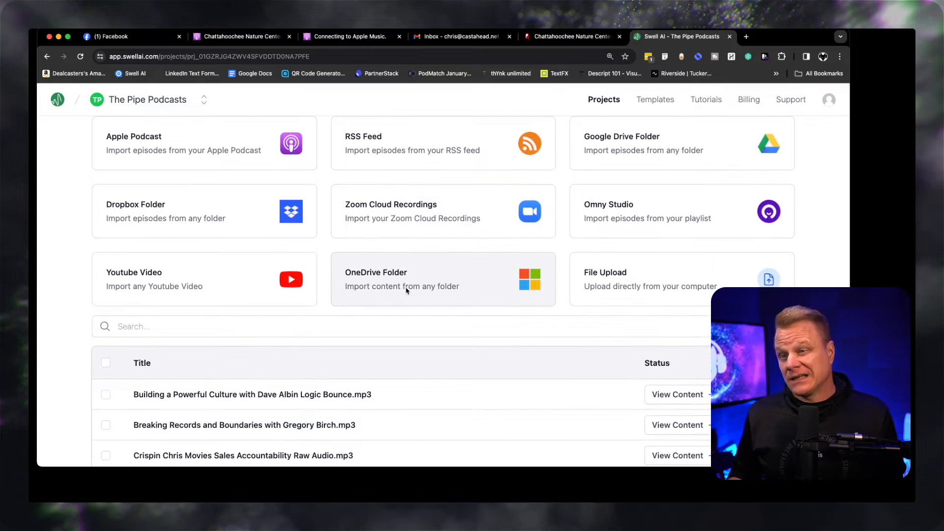
pyautogui.moveTo(150, 278)
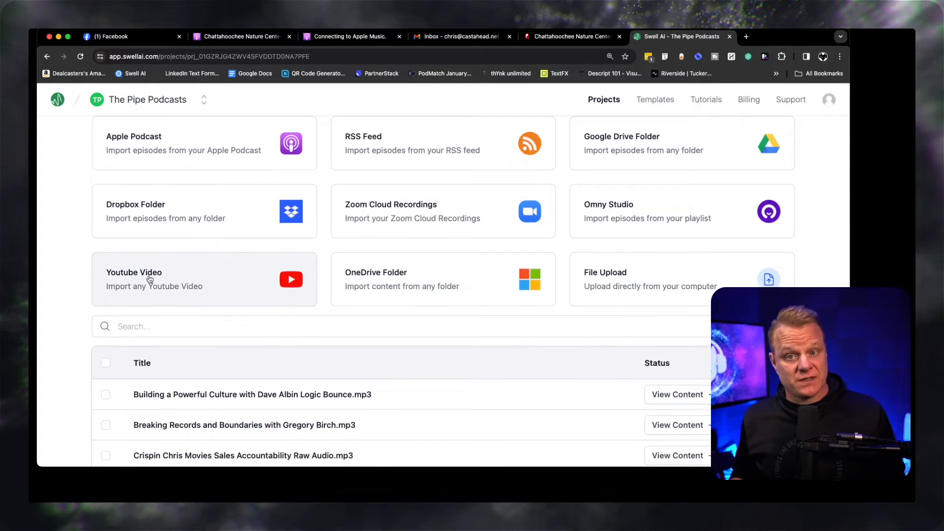
pyautogui.scroll(-3)
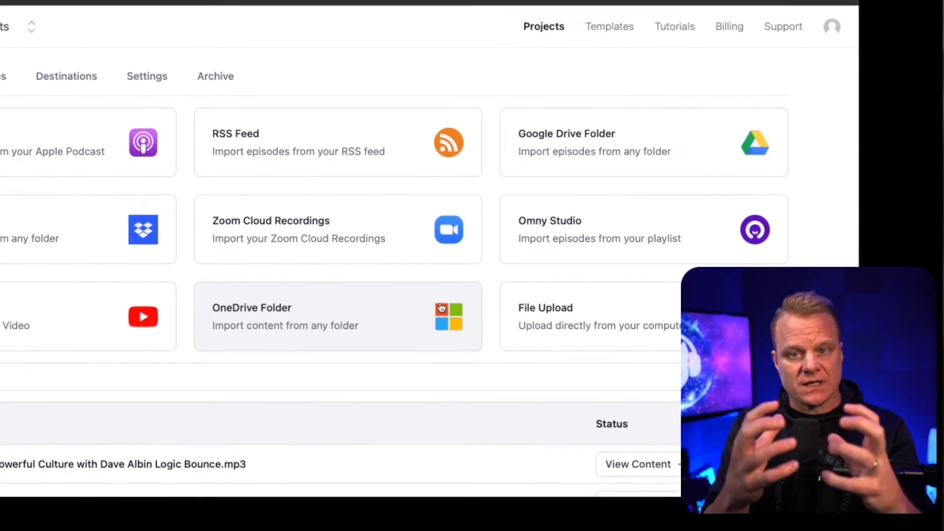
pyautogui.scroll(-3)
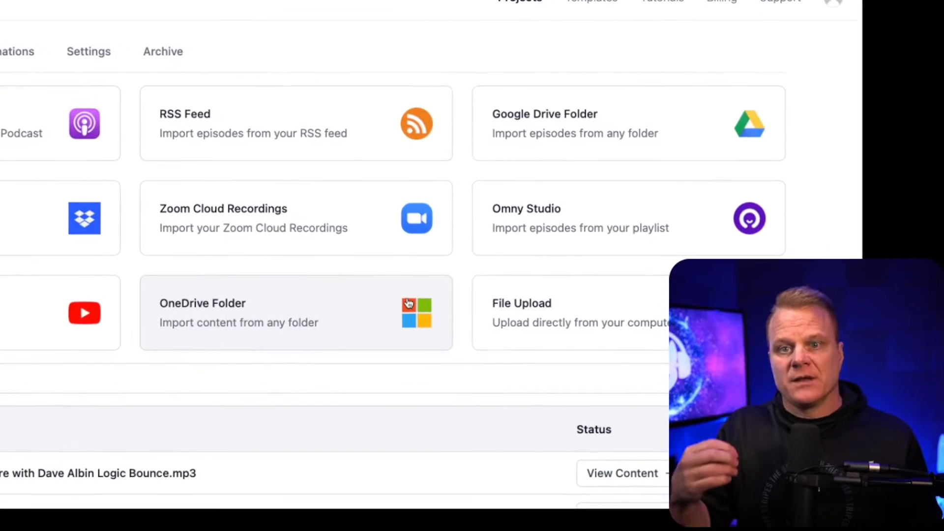
pyautogui.scroll(-3)
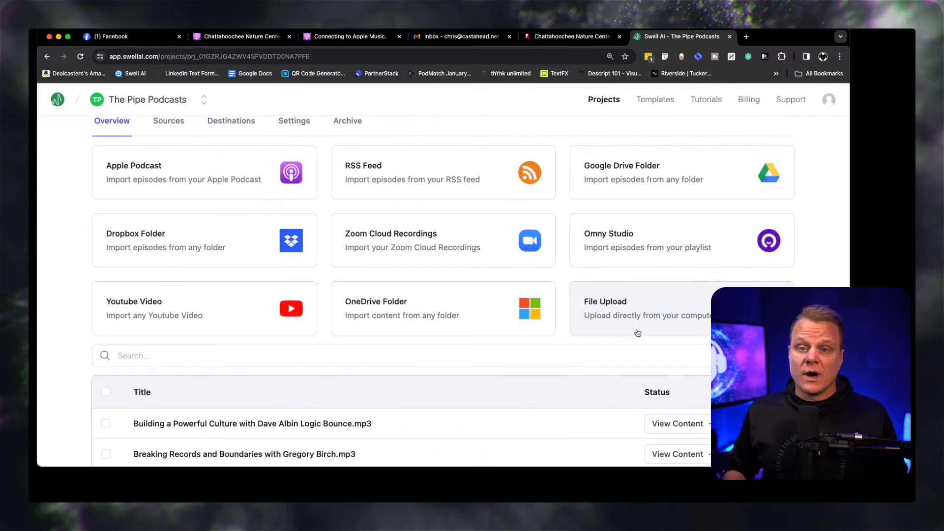
pyautogui.scroll(-3)
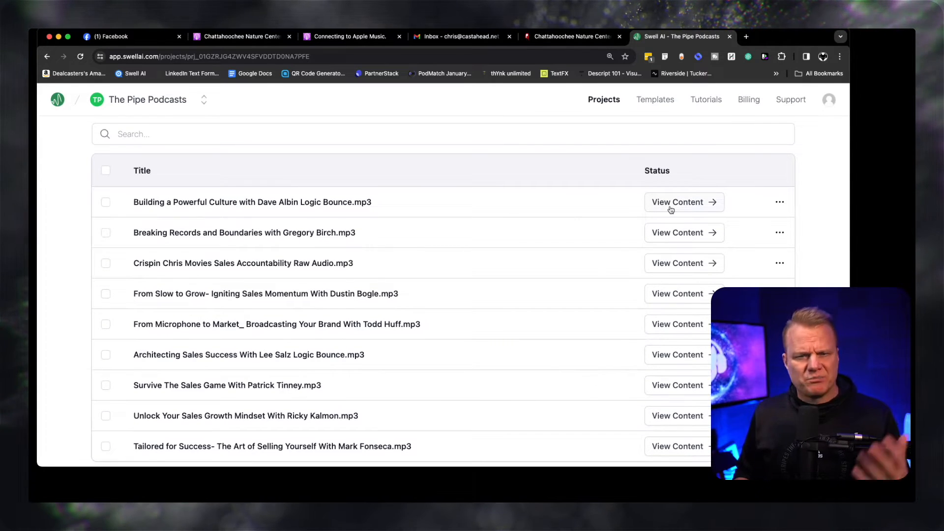
# View the first episode's content and scroll through its transcript segments
pyautogui.click(677, 202)
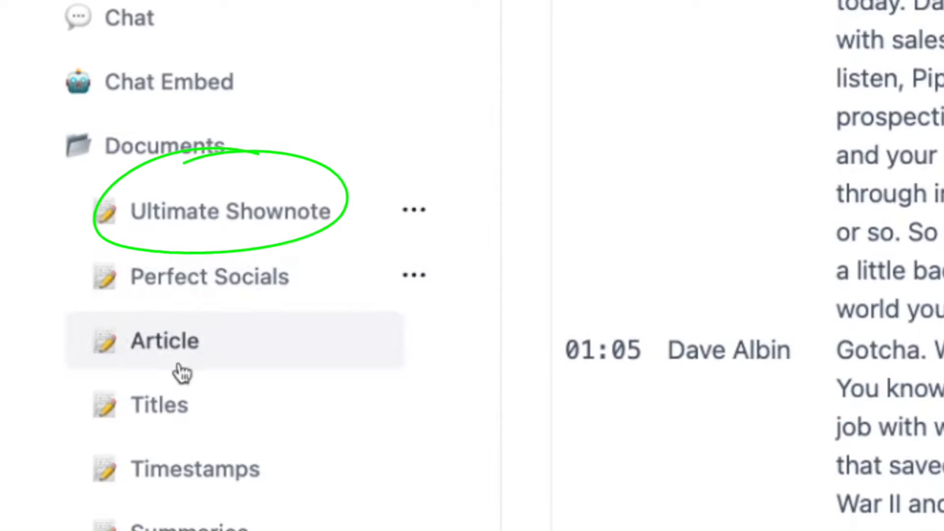
pyautogui.moveTo(168, 475)
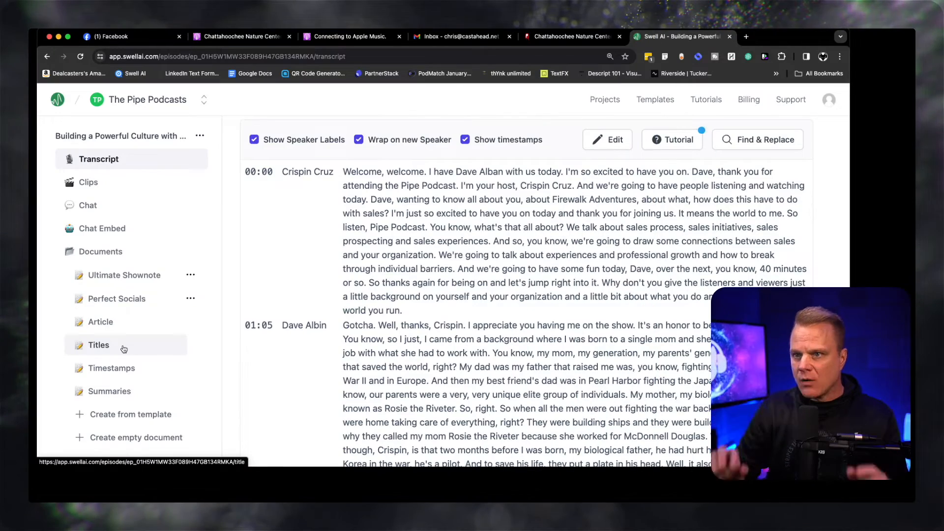
pyautogui.scroll(-3)
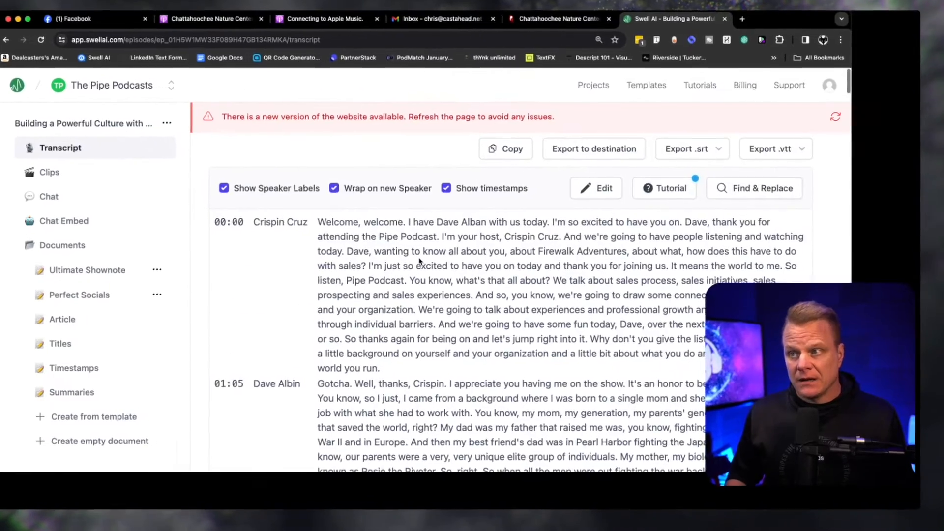
pyautogui.scroll(-3)
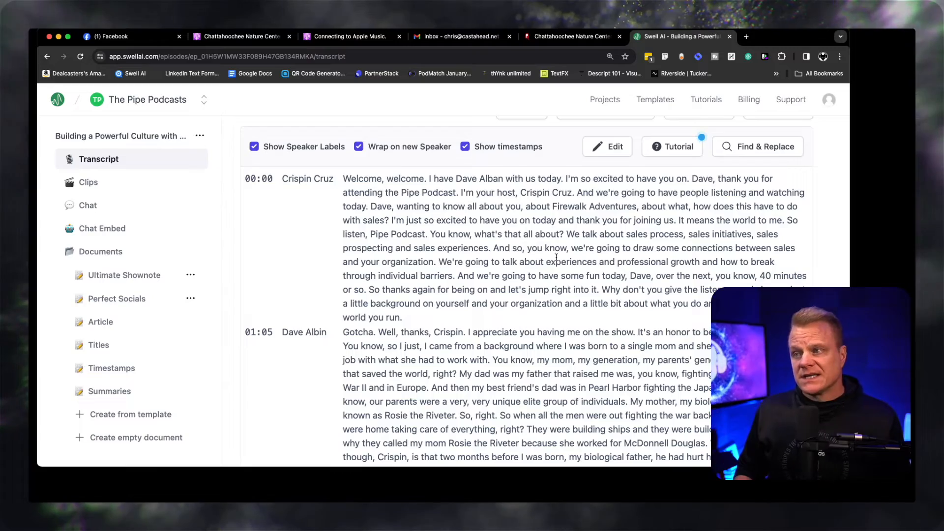
pyautogui.scroll(-3)
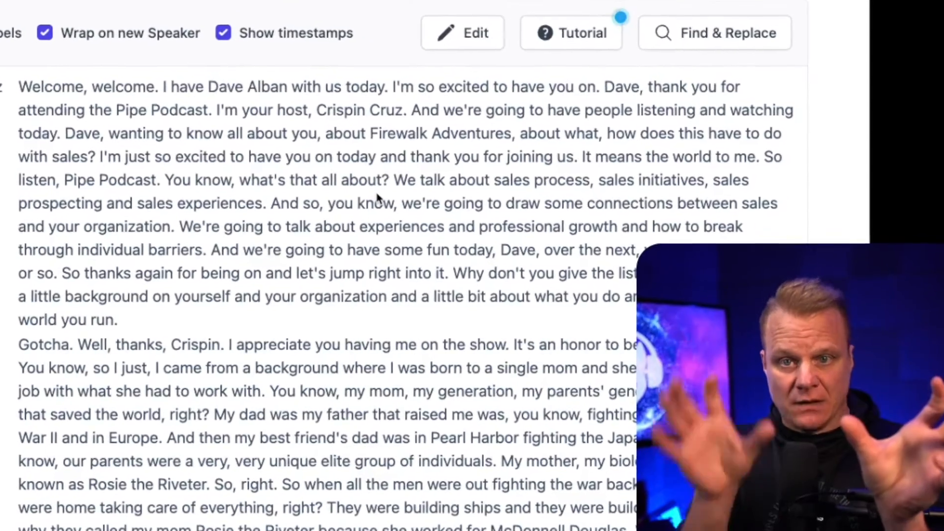
pyautogui.scroll(-3)
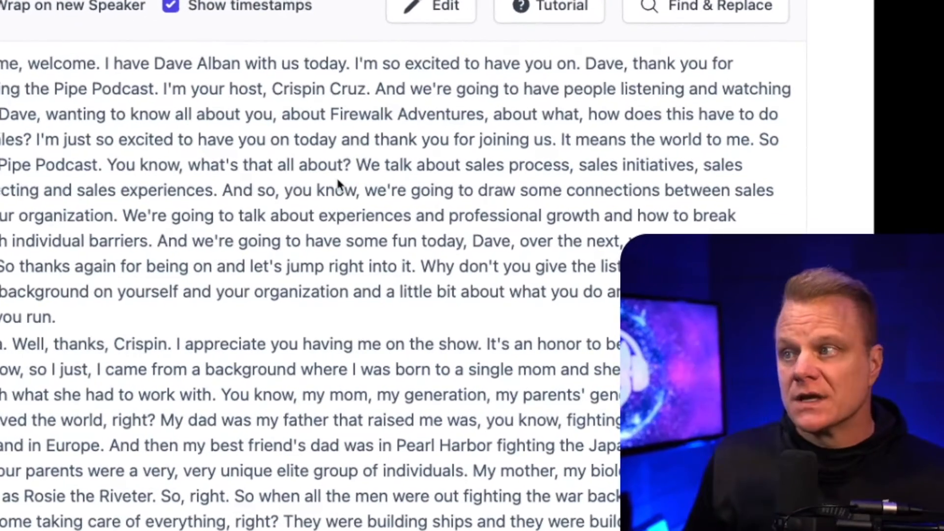
pyautogui.scroll(-3)
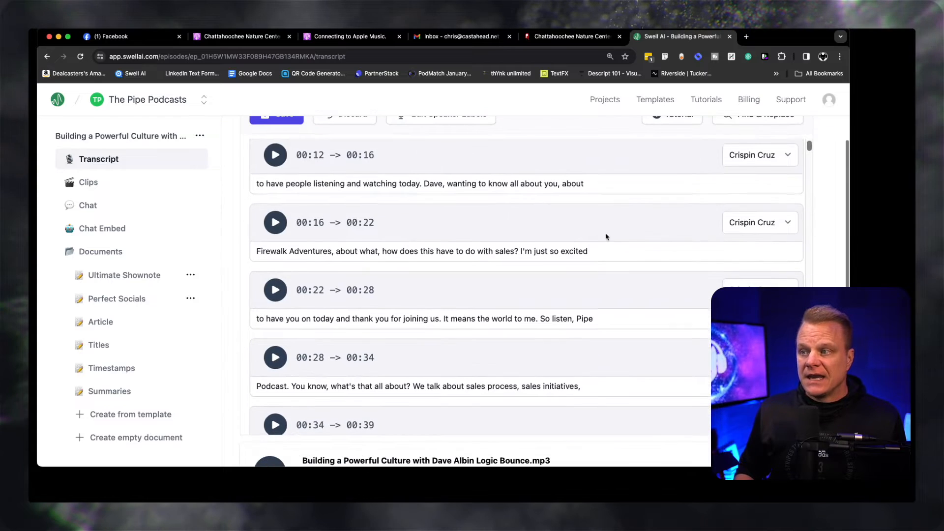
pyautogui.click(759, 286)
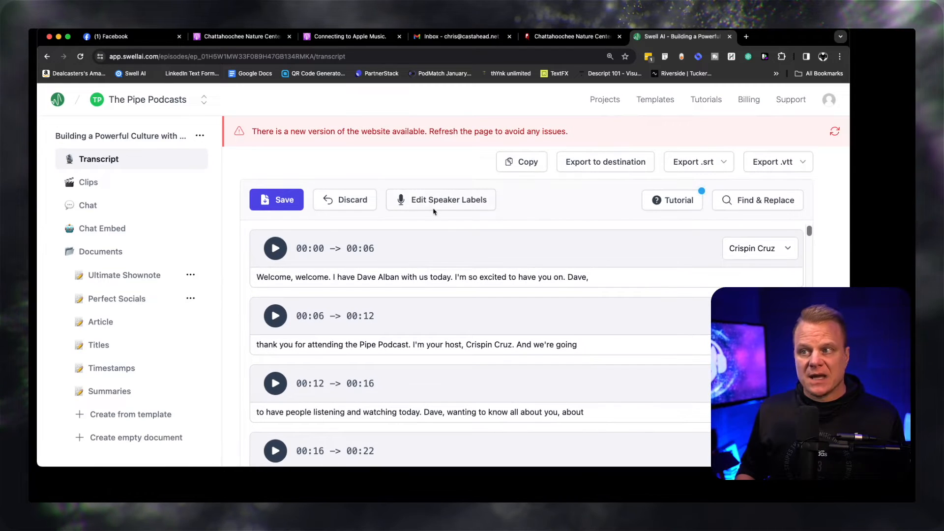
pyautogui.click(441, 199)
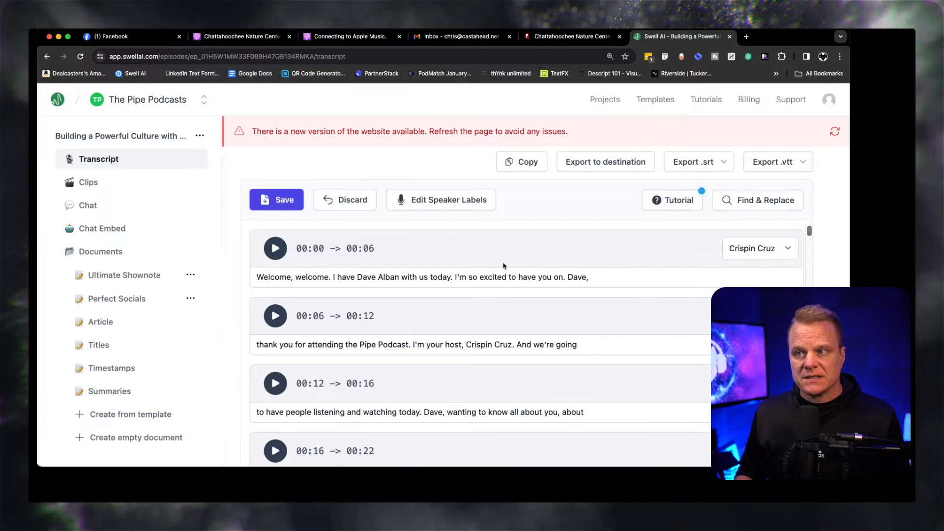
pyautogui.moveTo(765, 199)
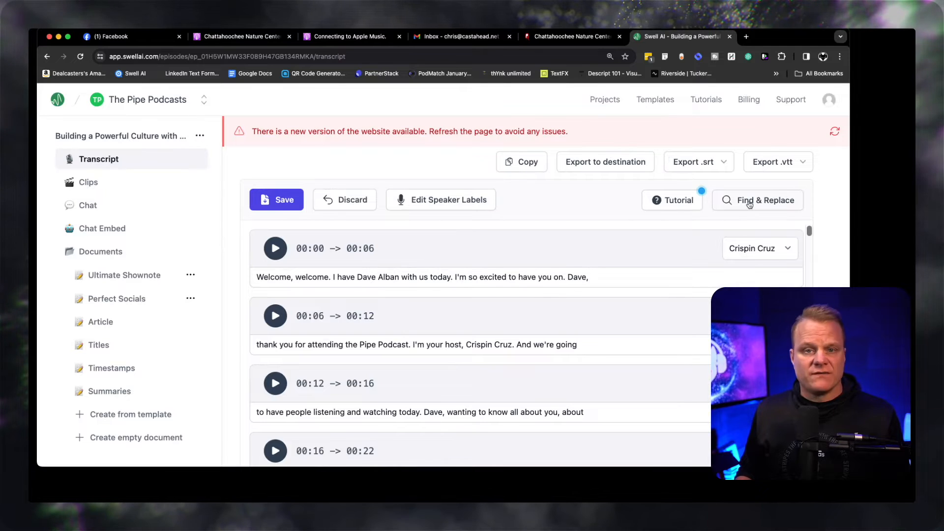
# Find 'Deal Casters' and replace with 'Dealcasters' across all documents
pyautogui.click(764, 199)
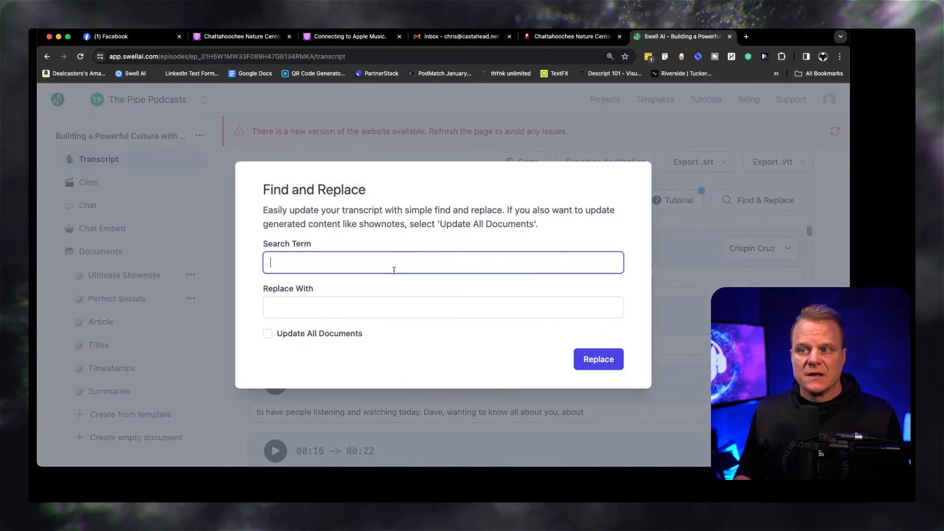
pyautogui.write('Deal Casters')
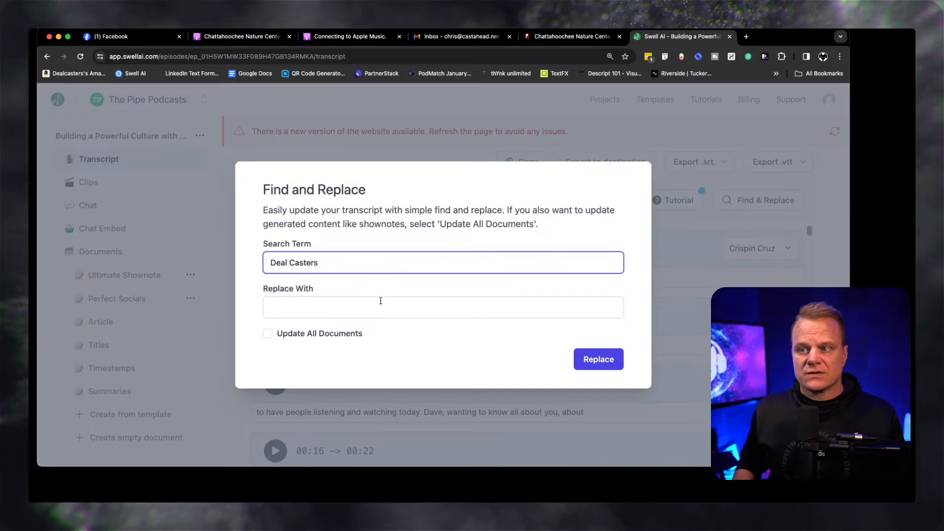
pyautogui.write('Dealcasters')
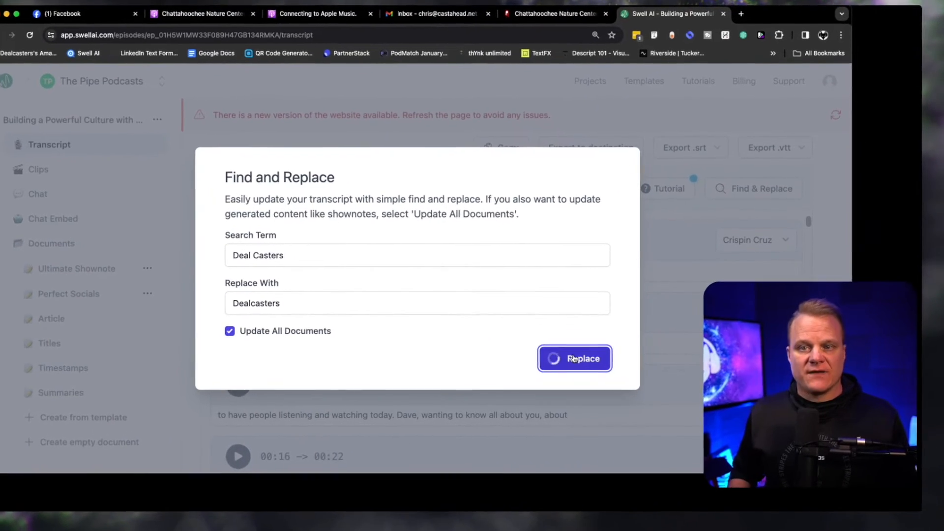
pyautogui.click(573, 358)
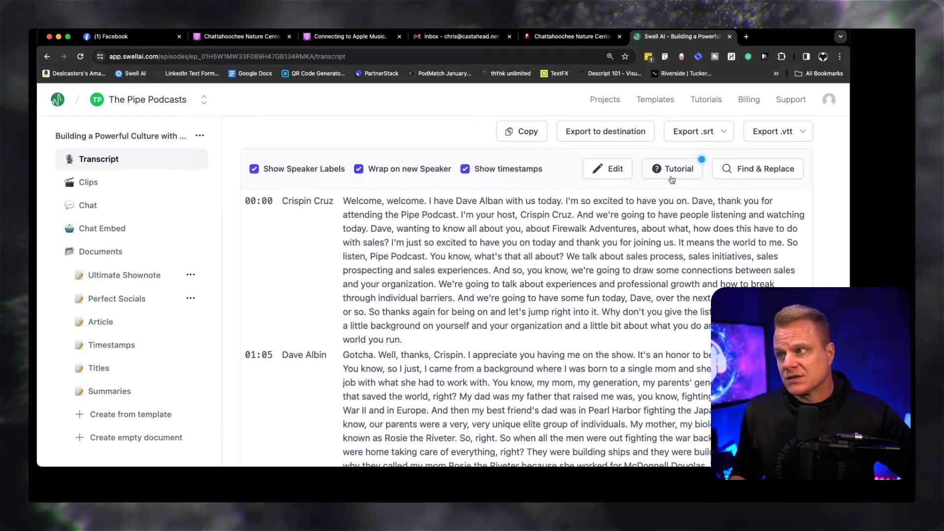
# Choose an option from the transcript's Export .srt dropdown
pyautogui.click(699, 130)
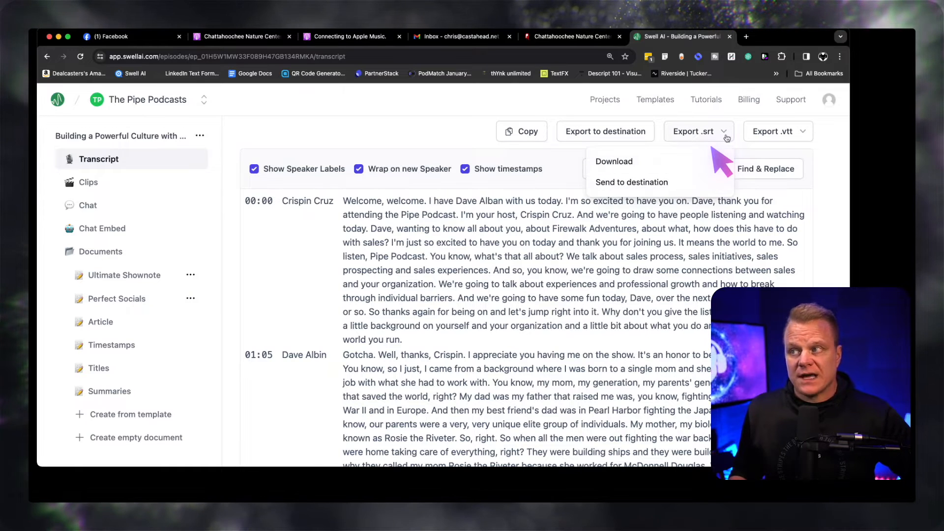
pyautogui.click(807, 131)
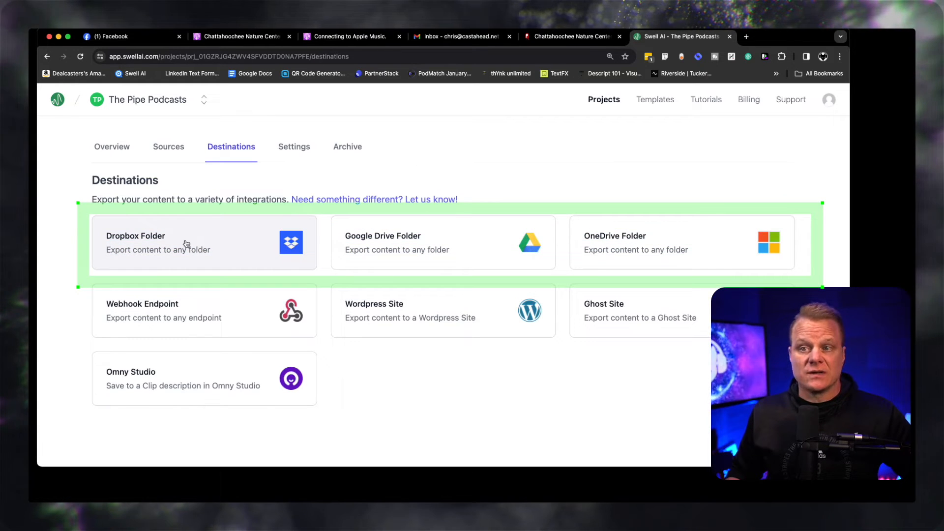
pyautogui.moveTo(400, 253)
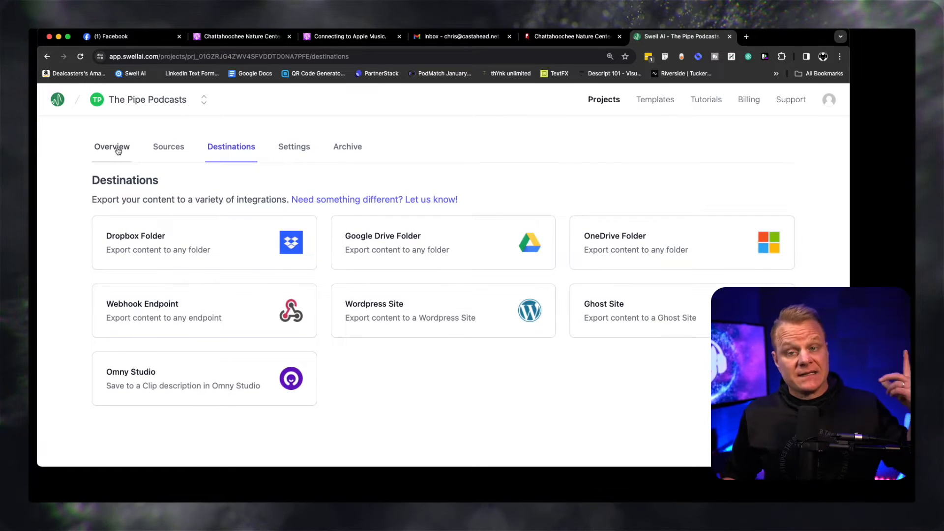
# Return to the project Overview with its import sources
pyautogui.click(112, 146)
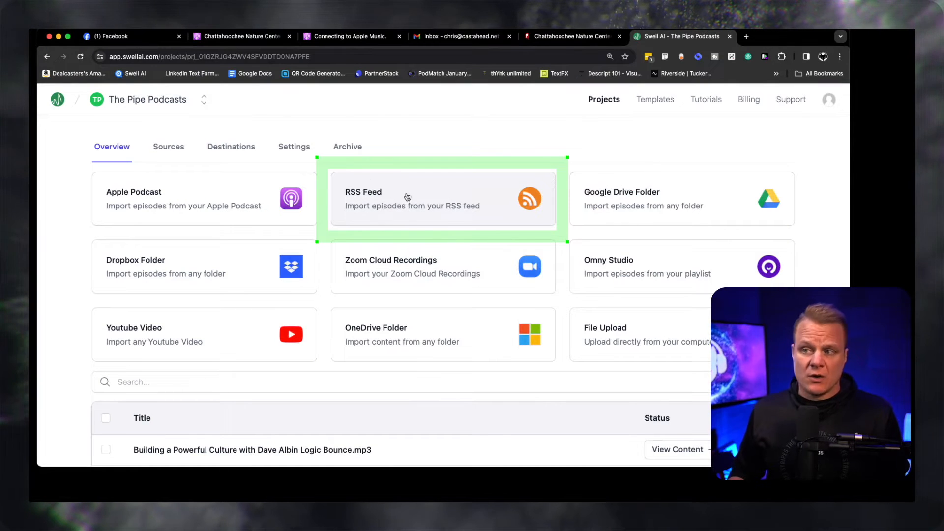
# Create an Apple Podcast source from the show's URL and set it syncing
pyautogui.click(442, 199)
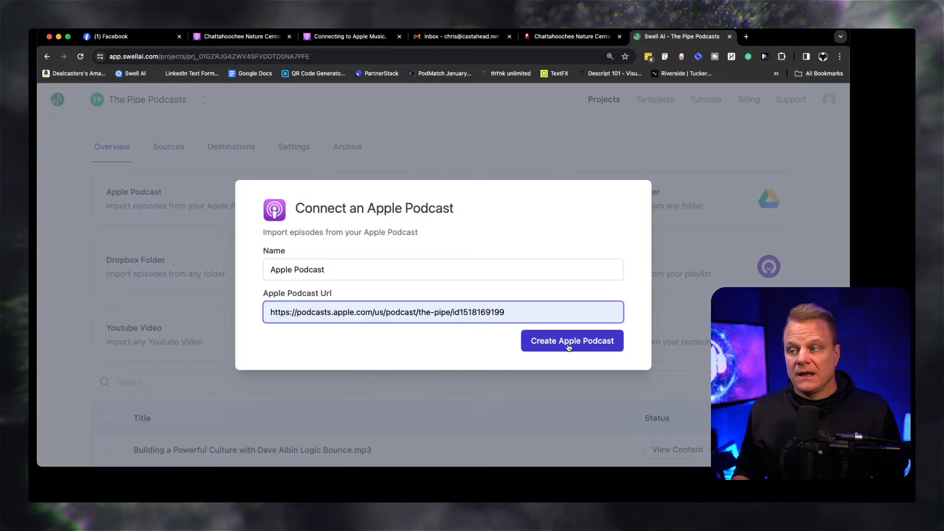
pyautogui.click(572, 340)
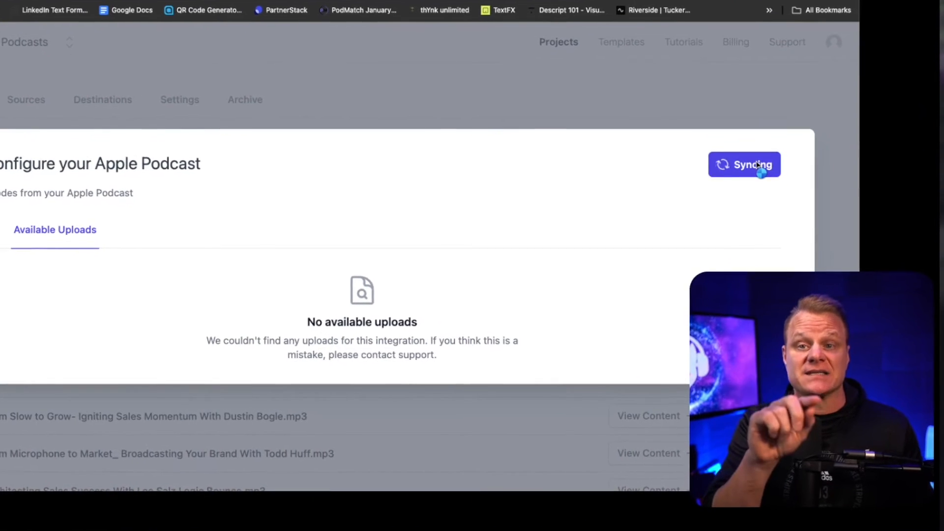
pyautogui.scroll(-3)
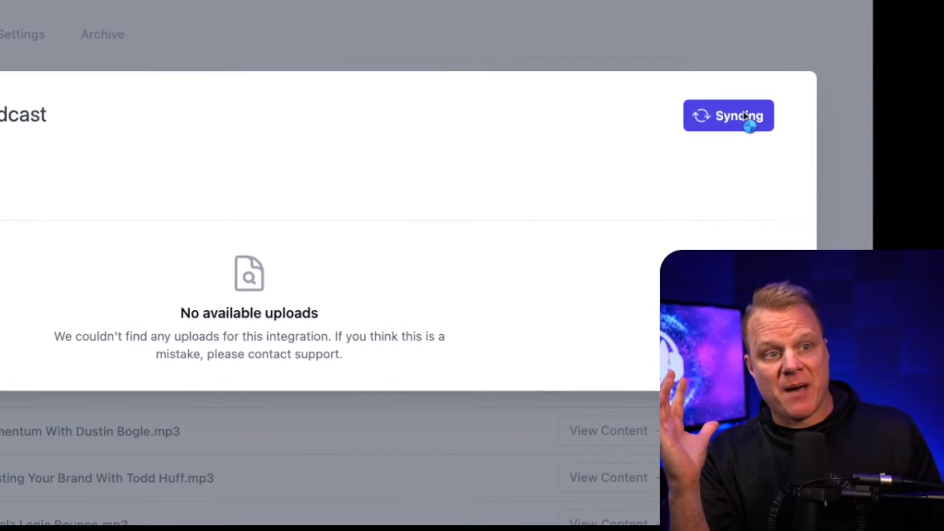
pyautogui.scroll(-3)
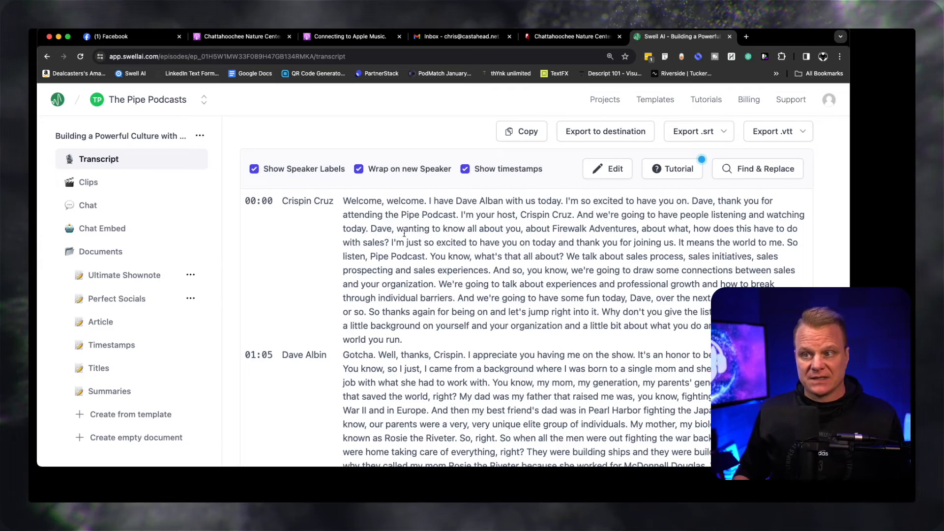
pyautogui.moveTo(340, 251)
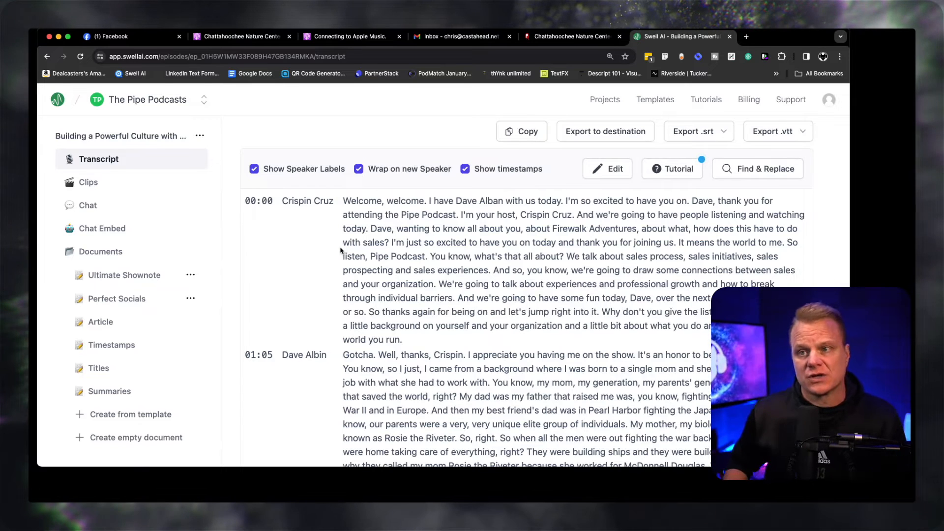
pyautogui.scroll(-3)
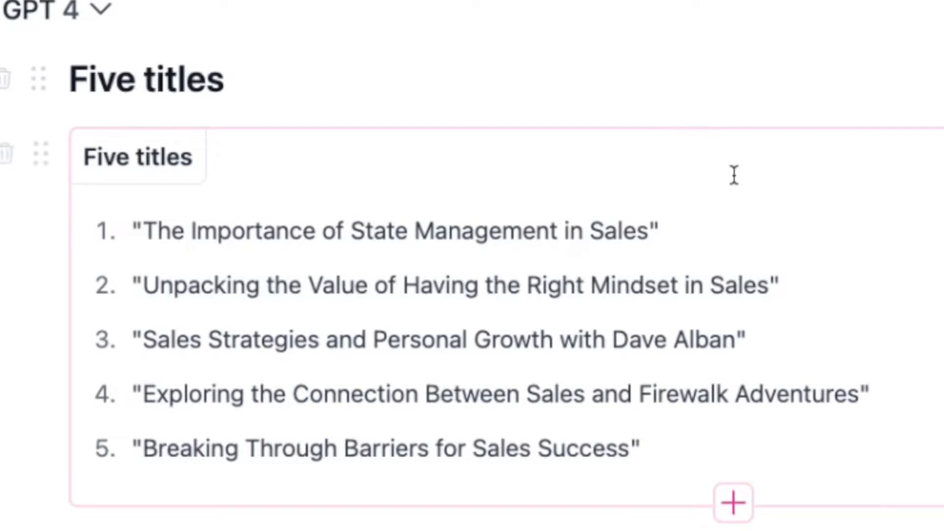
# Scroll through the Ultimate Shownote's titles, summaries and timestamped chapters
pyautogui.scroll(-3)
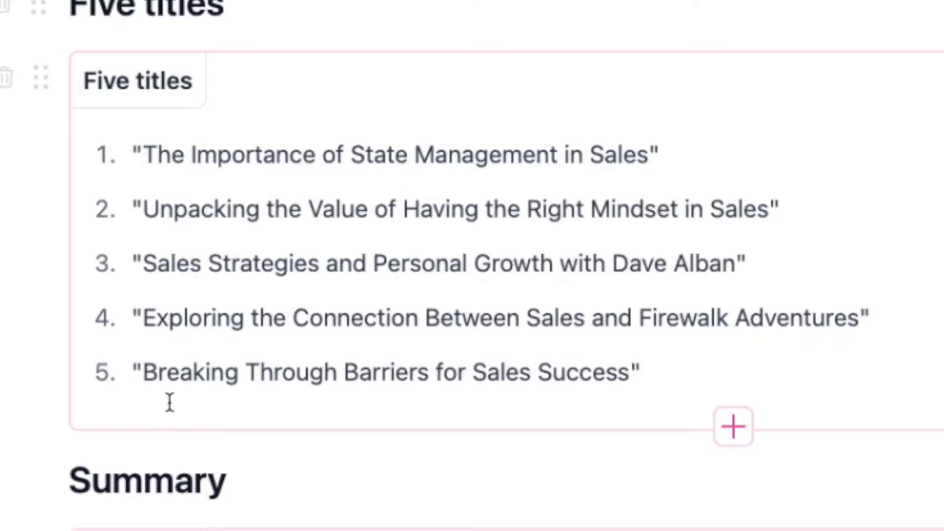
pyautogui.moveTo(732, 425)
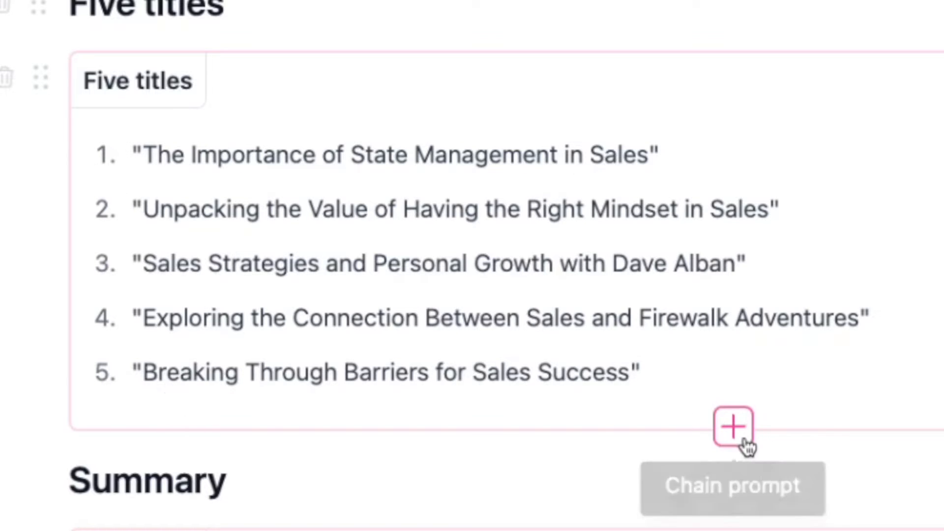
pyautogui.moveTo(731, 426)
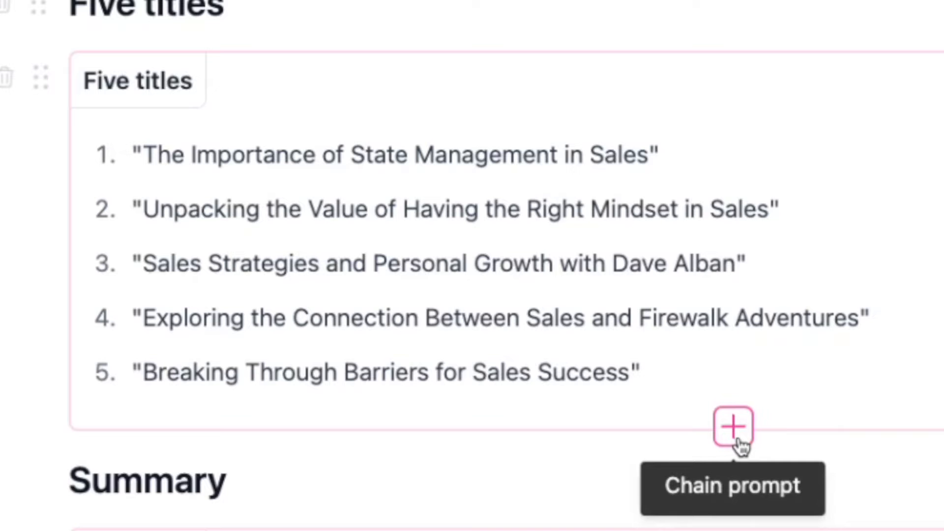
pyautogui.scroll(-3)
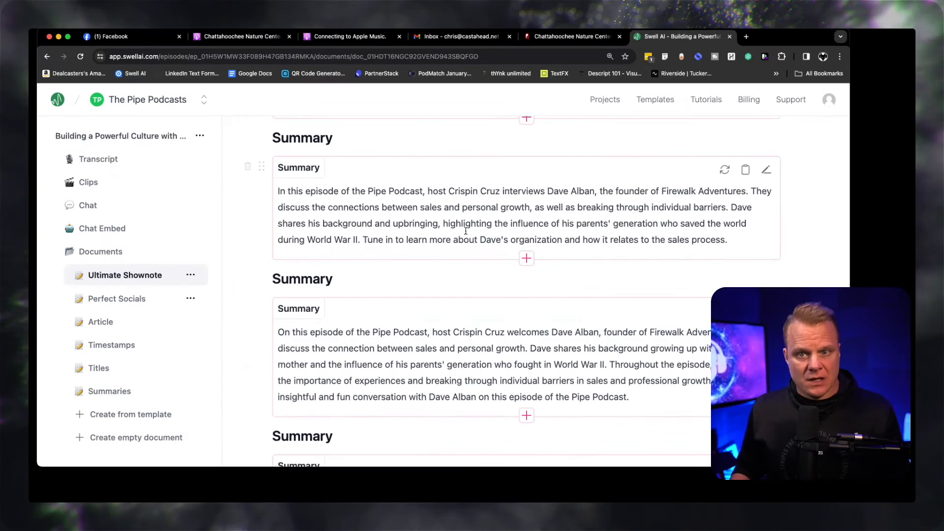
pyautogui.scroll(-3)
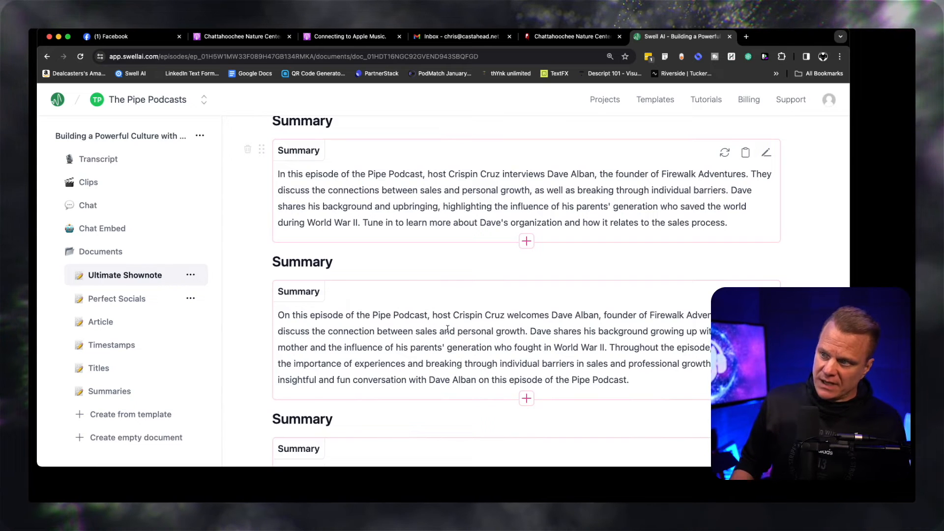
pyautogui.scroll(-3)
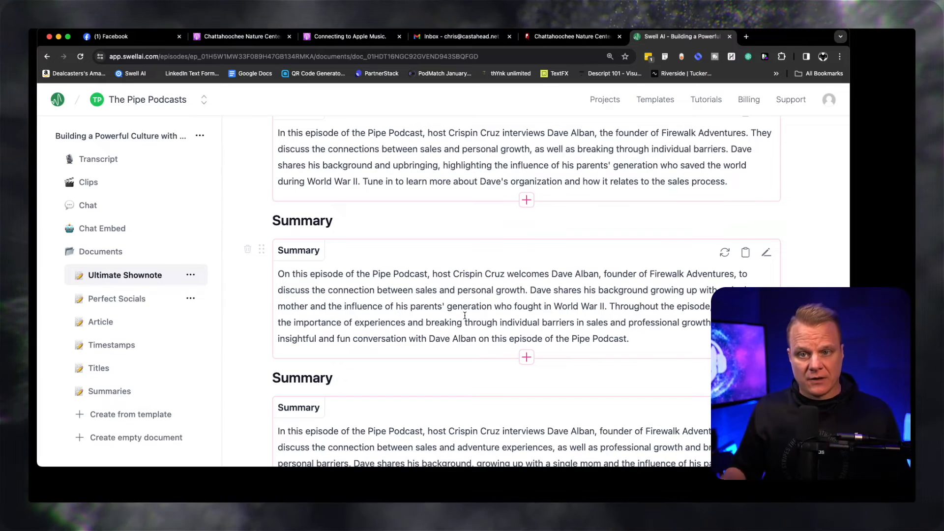
pyautogui.scroll(-3)
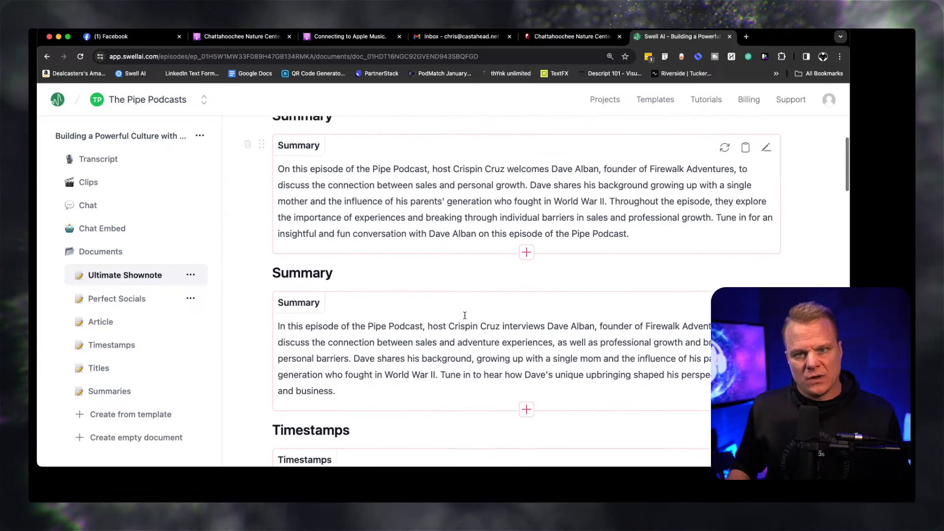
pyautogui.scroll(-3)
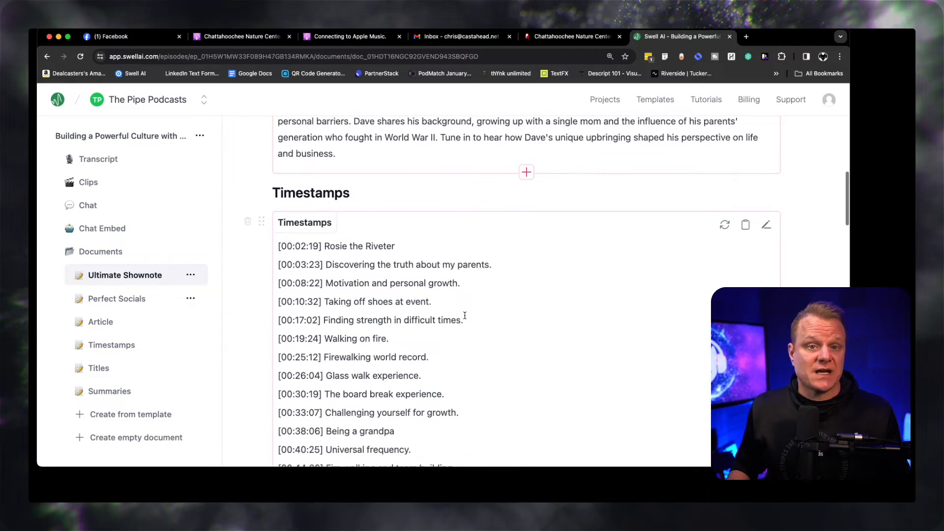
pyautogui.scroll(-3)
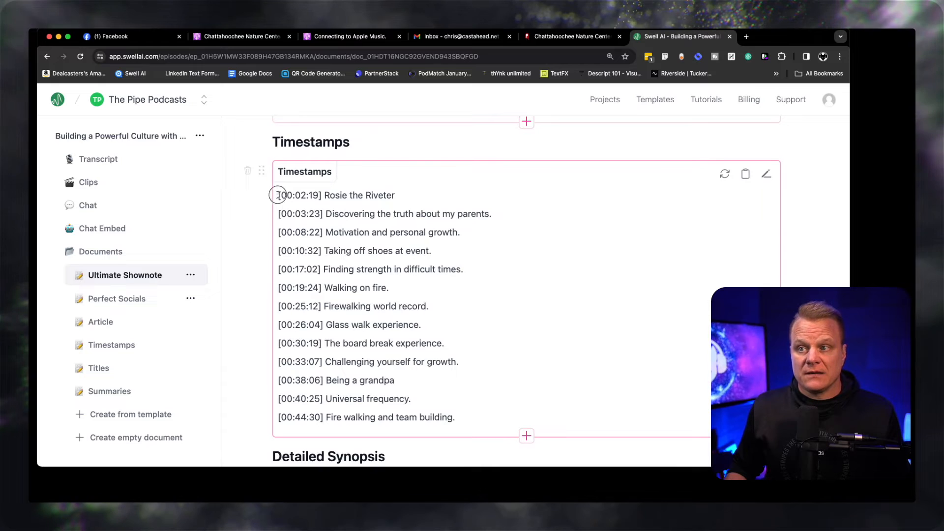
pyautogui.moveTo(277, 195); pyautogui.dragTo(459, 406)
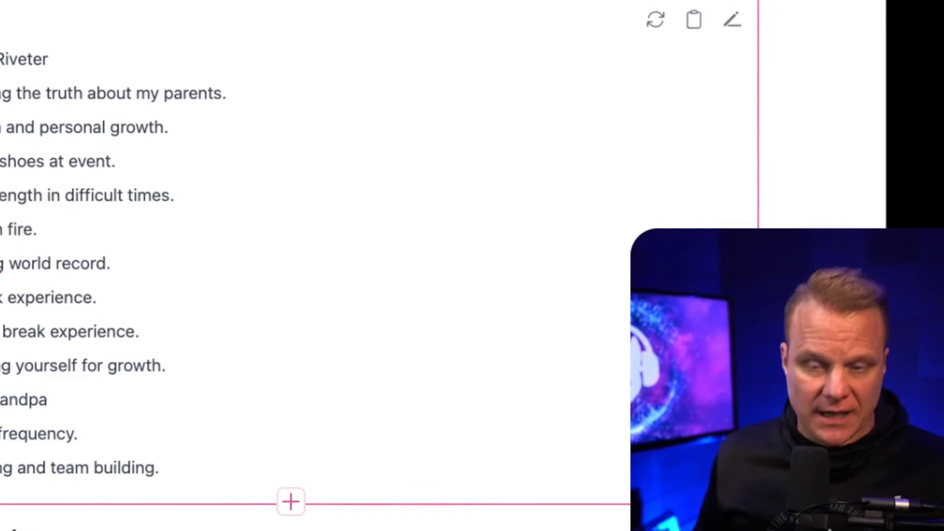
pyautogui.scroll(-3)
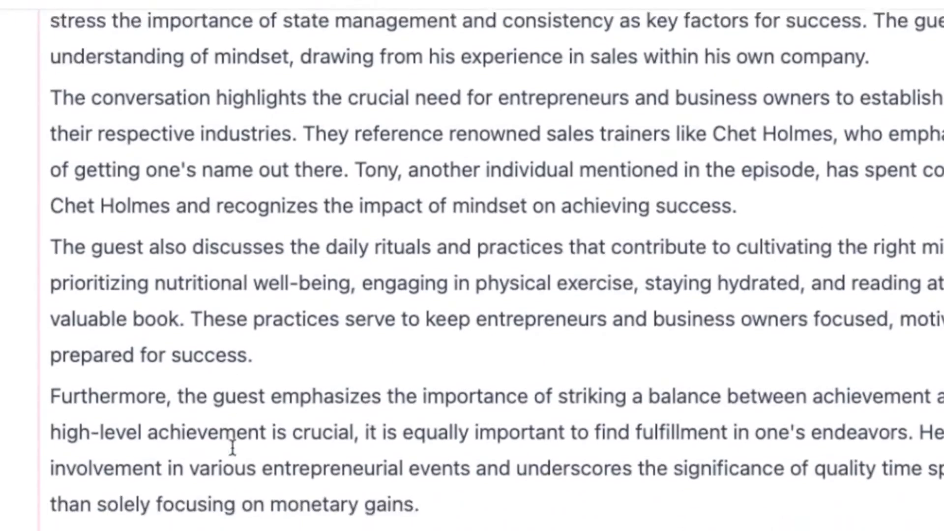
pyautogui.scroll(-3)
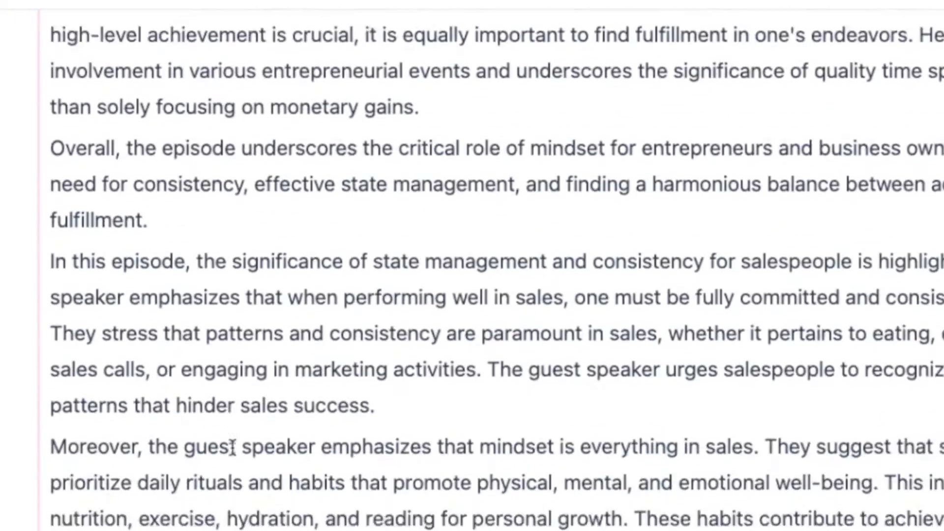
pyautogui.scroll(-3)
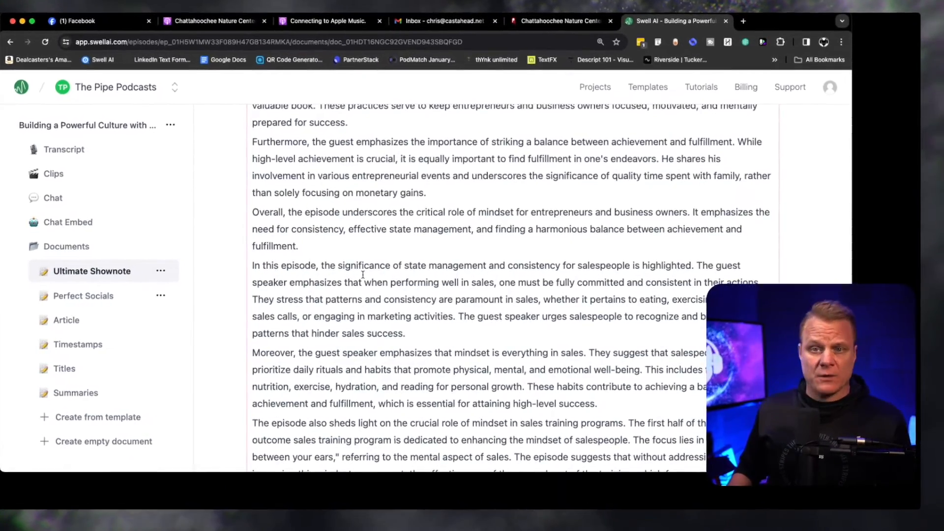
pyautogui.scroll(-3)
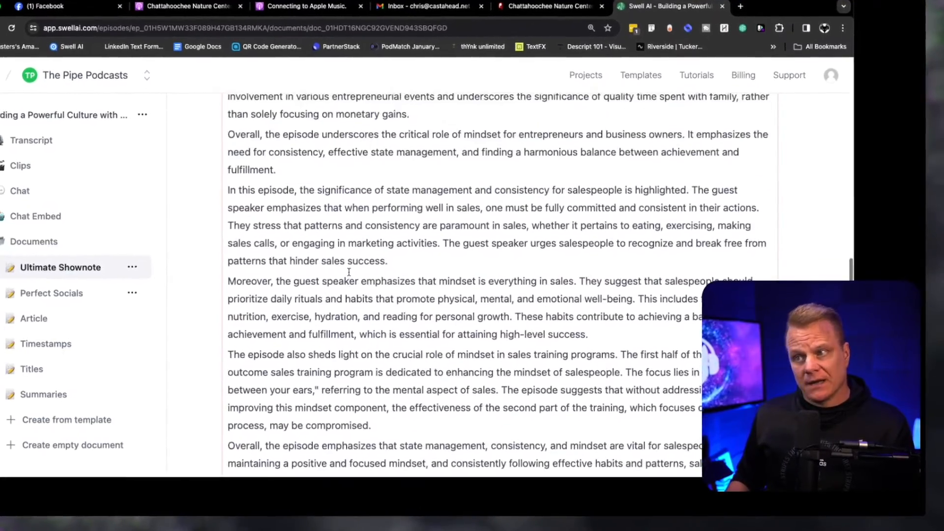
pyautogui.scroll(-3)
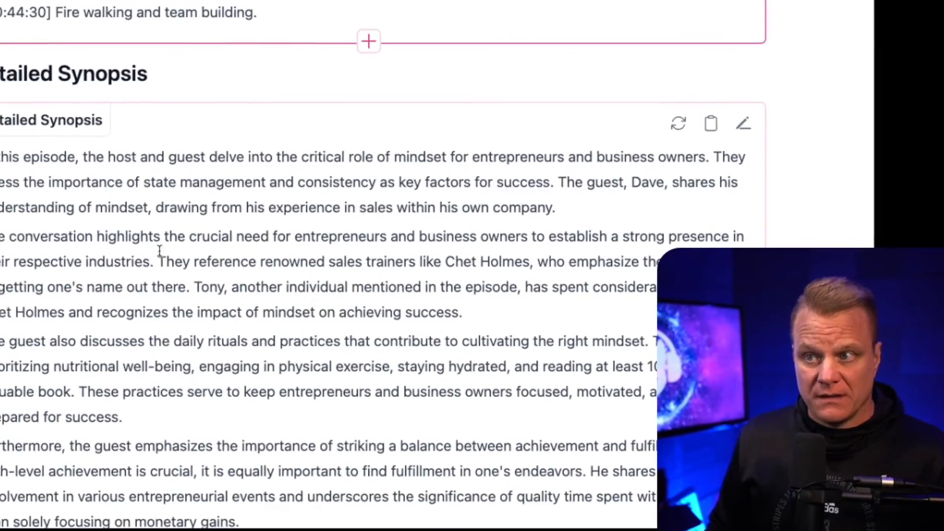
pyautogui.click(739, 105)
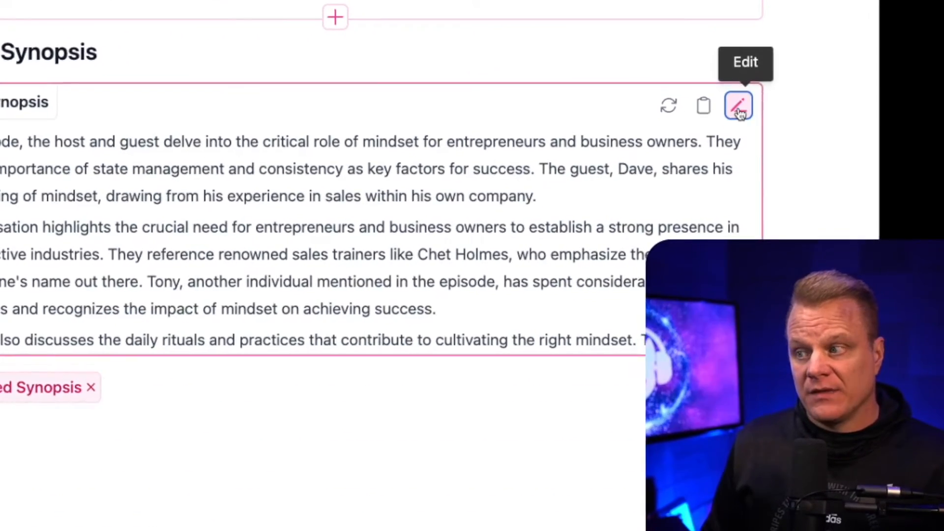
pyautogui.click(738, 105)
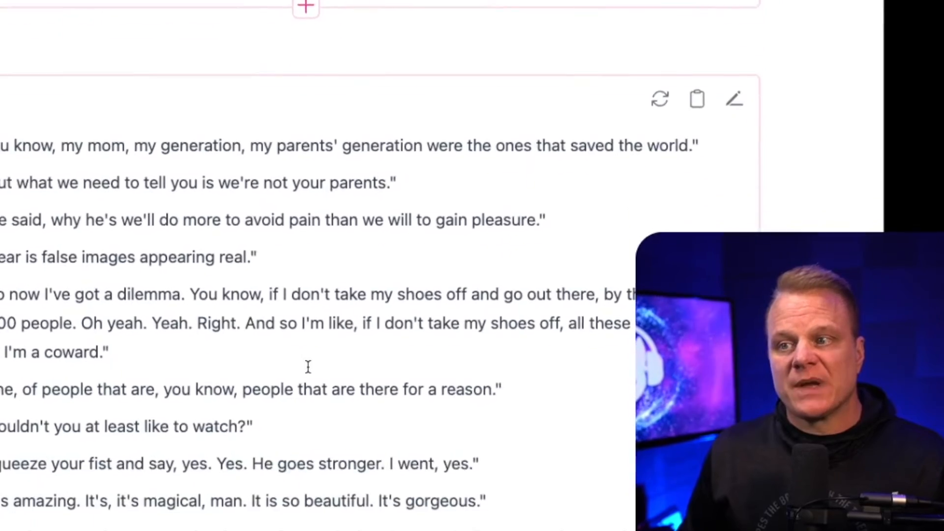
pyautogui.scroll(-3)
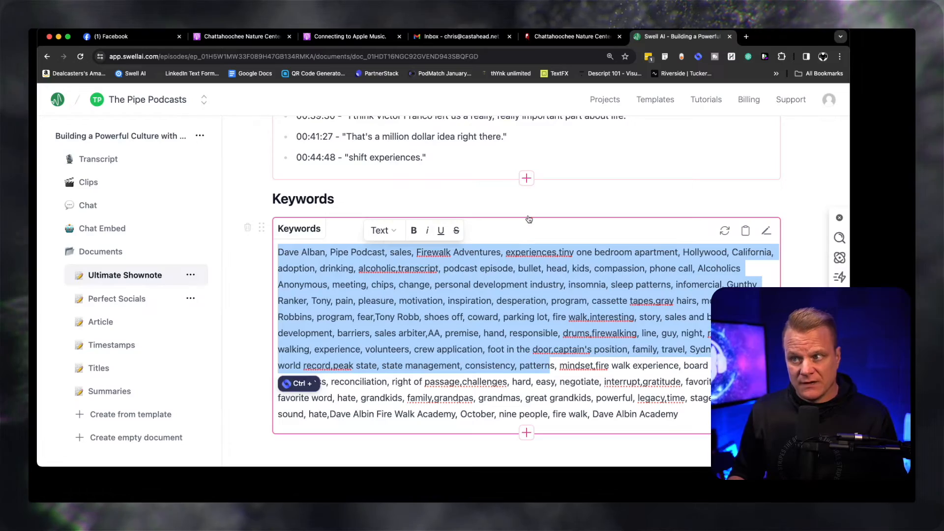
pyautogui.scroll(-3)
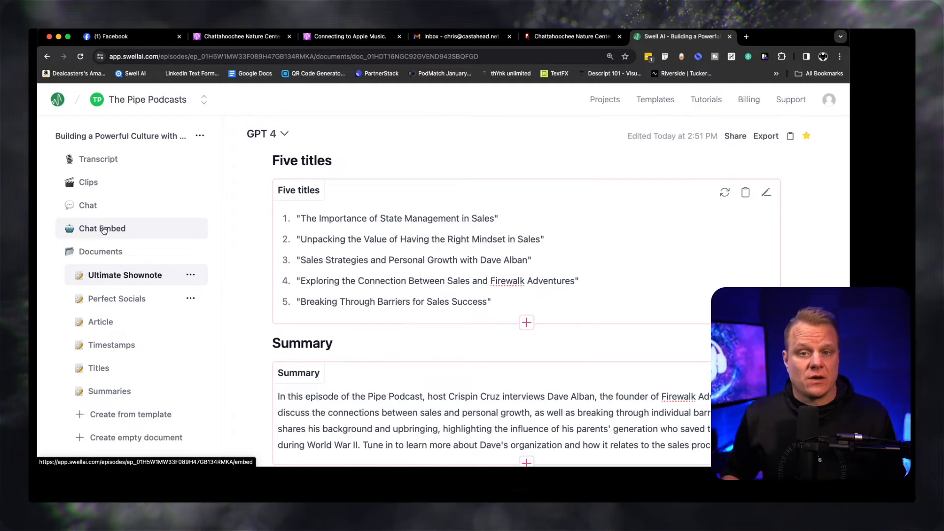
# In the chat embed settings, recolor the widget background to magenta
pyautogui.click(101, 228)
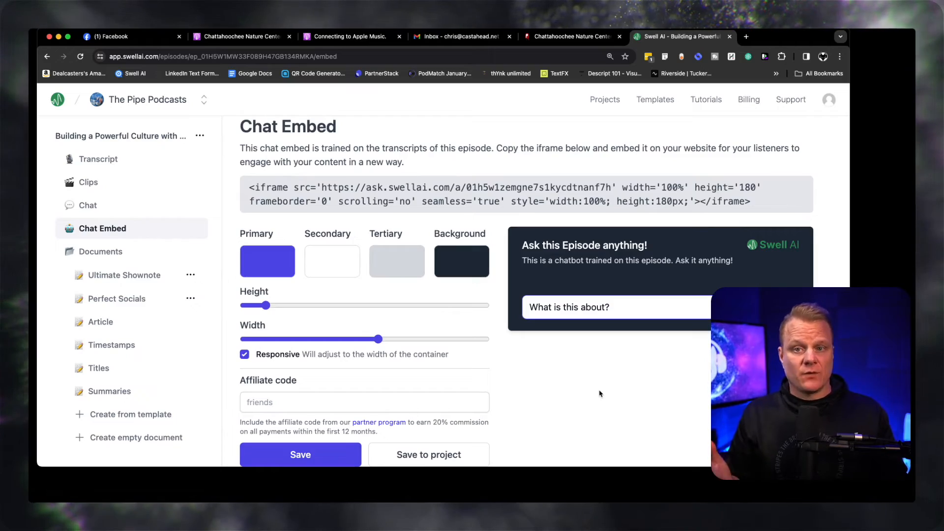
pyautogui.scroll(-3)
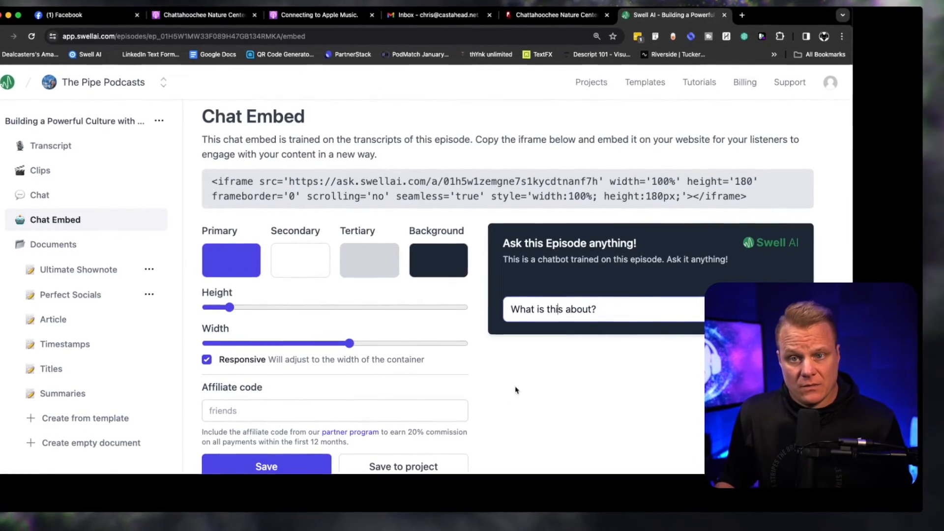
pyautogui.scroll(-3)
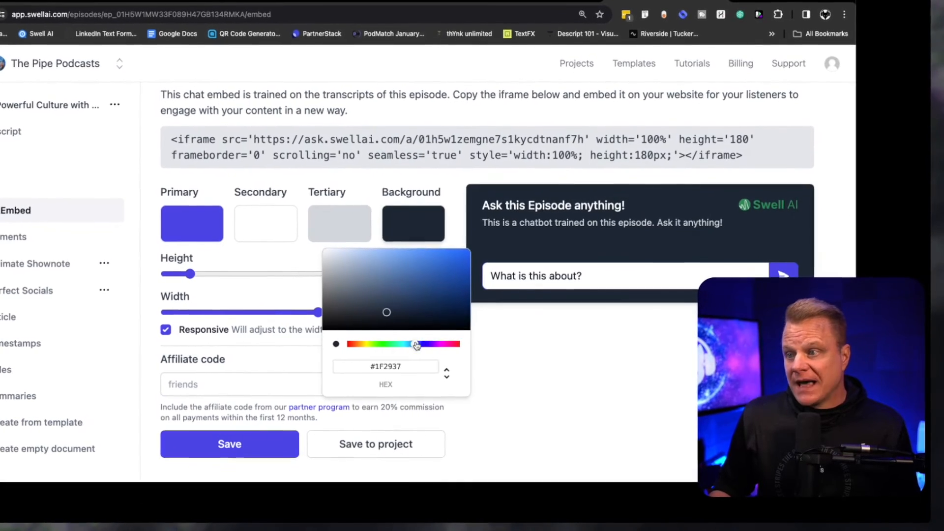
pyautogui.click(439, 265)
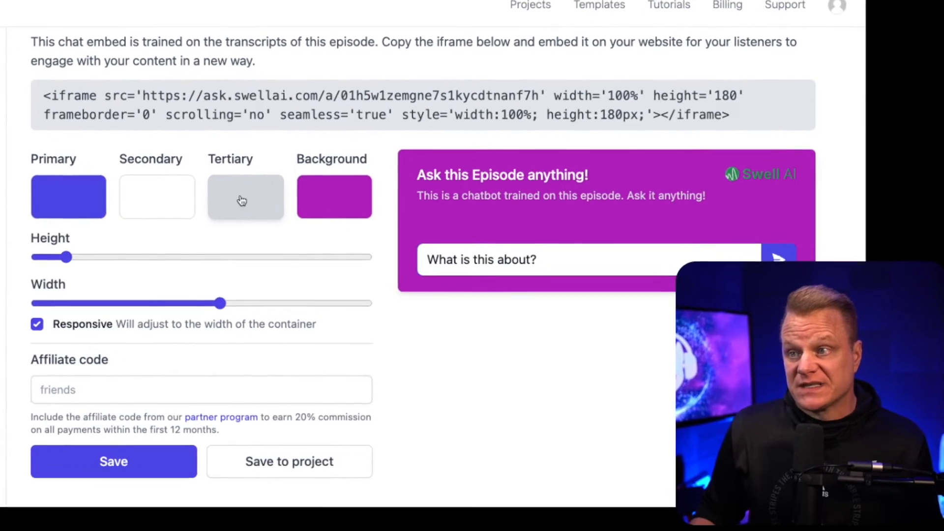
pyautogui.click(244, 197)
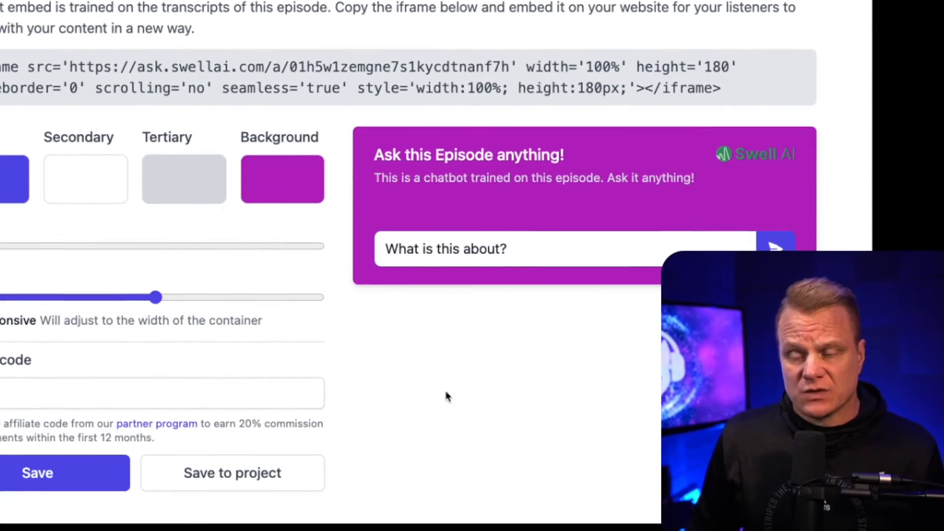
# Drag the Height slider so the iframe embed shows height='140'
pyautogui.scroll(-3)
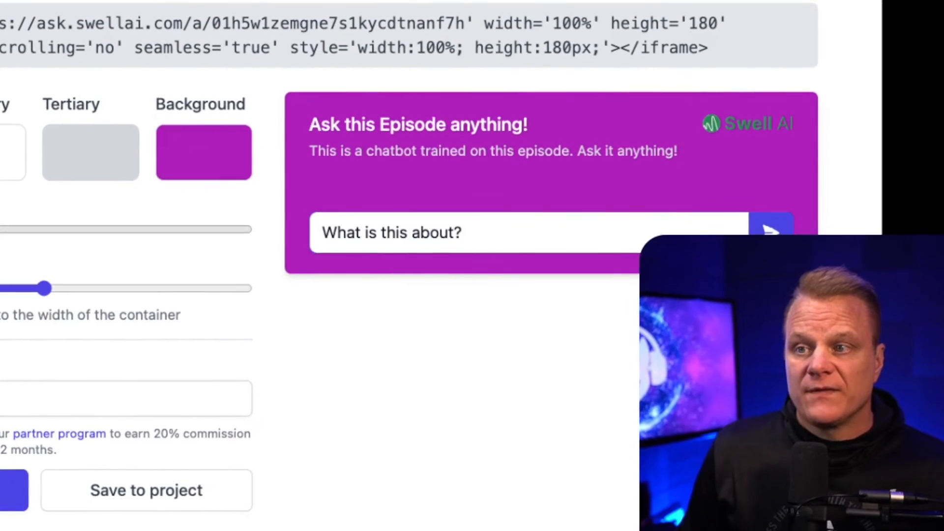
pyautogui.moveTo(48, 288); pyautogui.dragTo(15, 286)
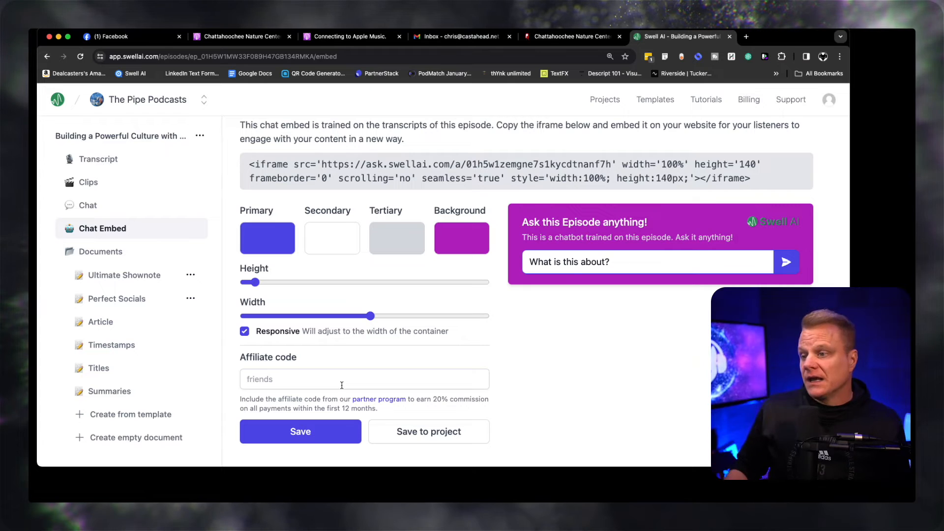
pyautogui.moveTo(496, 350)
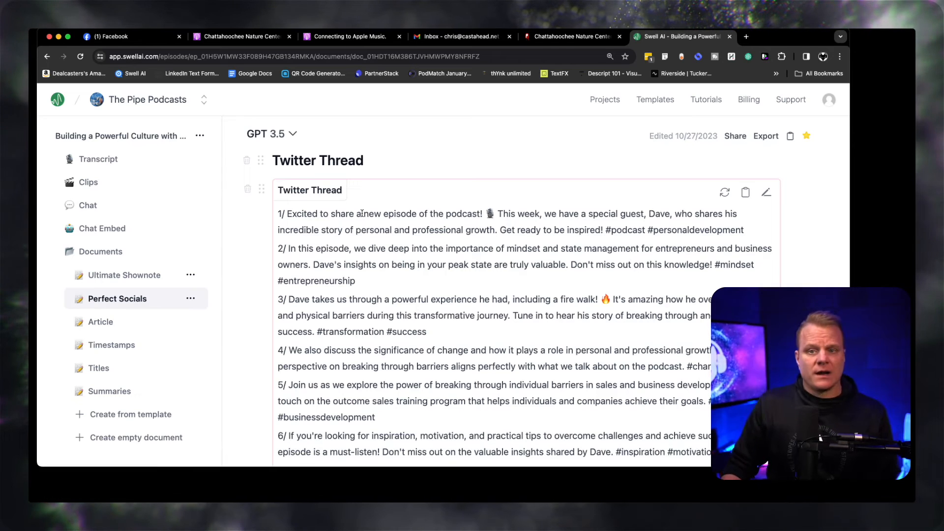
pyautogui.scroll(-3)
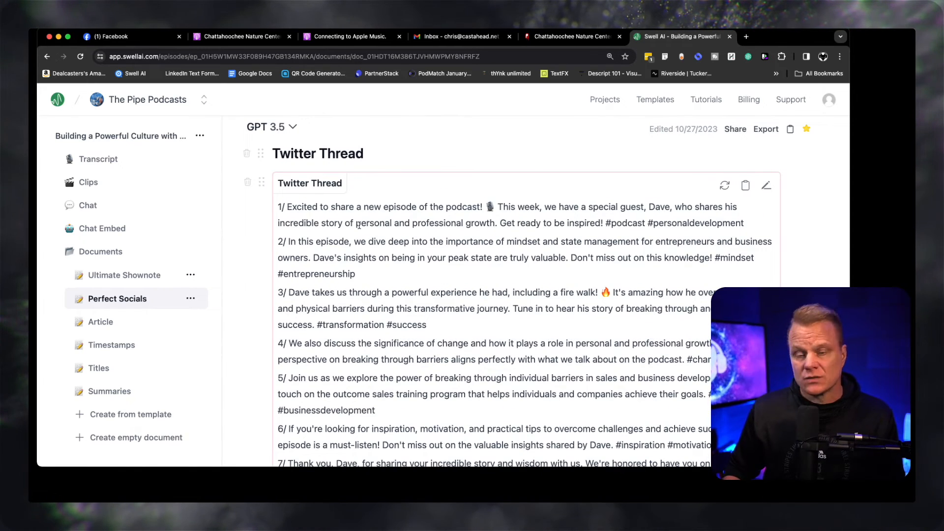
pyautogui.scroll(-3)
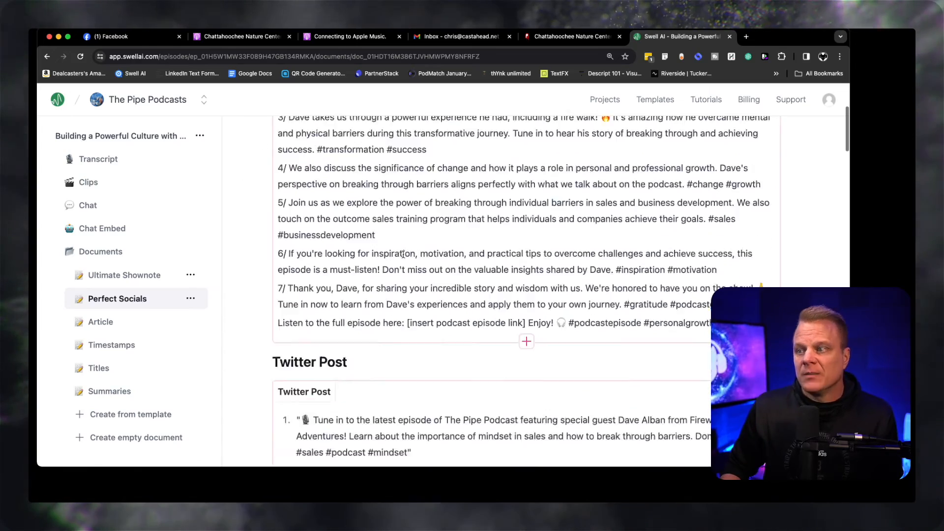
pyautogui.scroll(3)
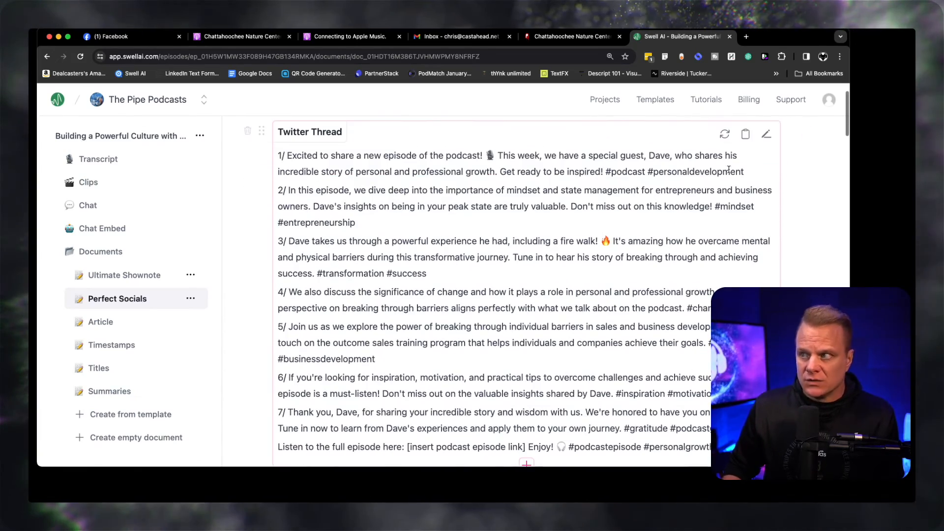
pyautogui.scroll(-3)
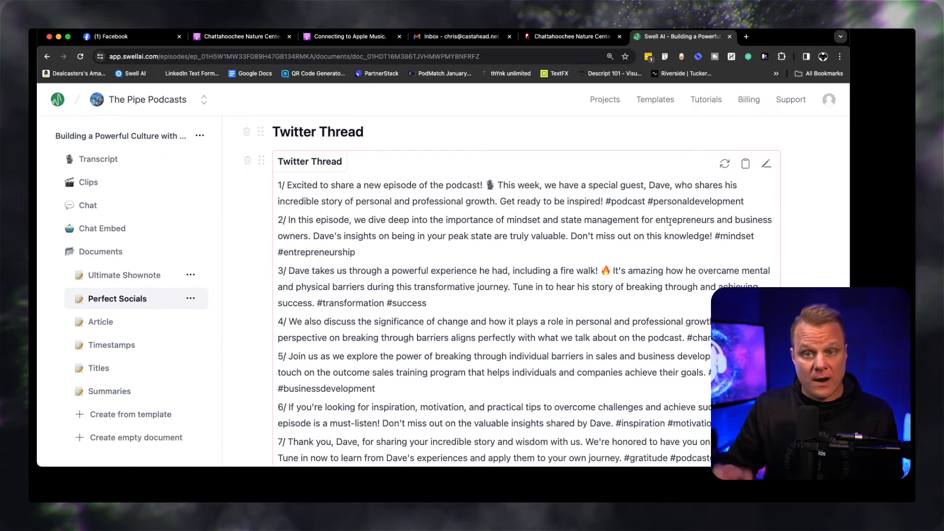
pyautogui.scroll(-3)
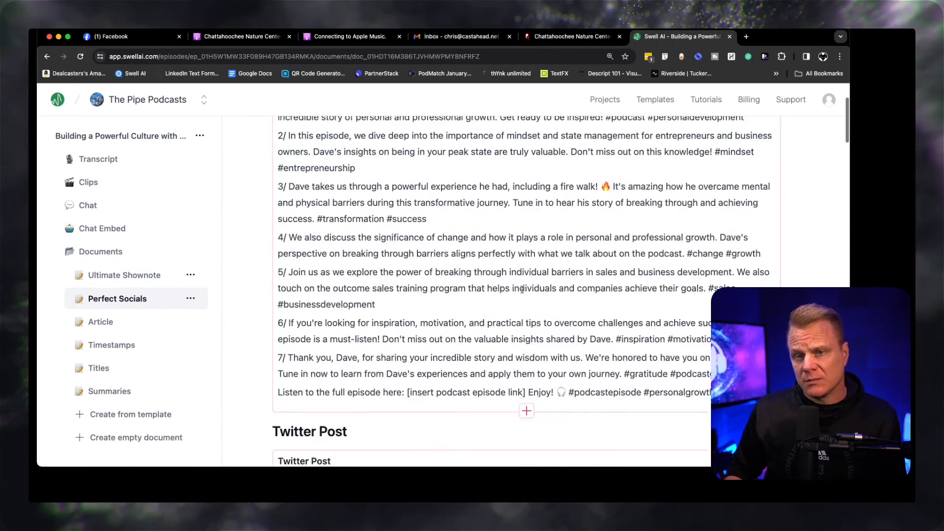
pyautogui.scroll(-3)
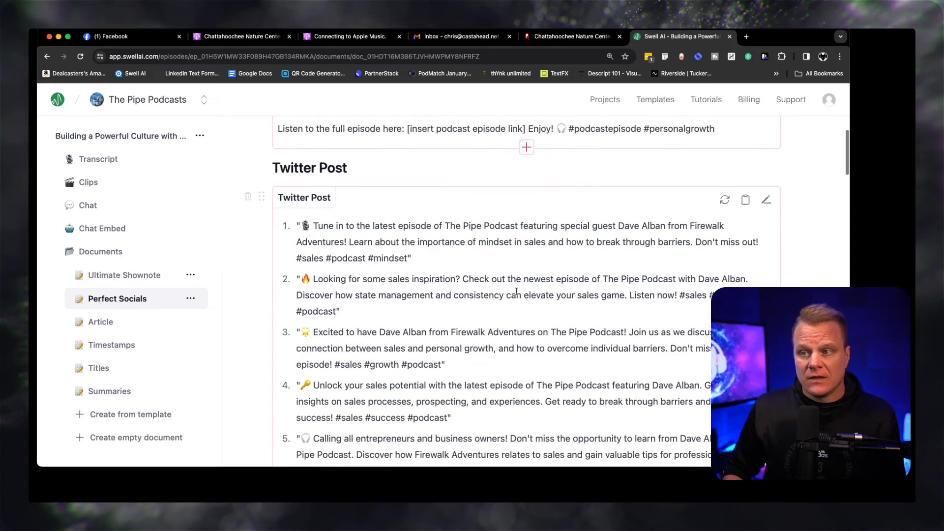
pyautogui.scroll(-3)
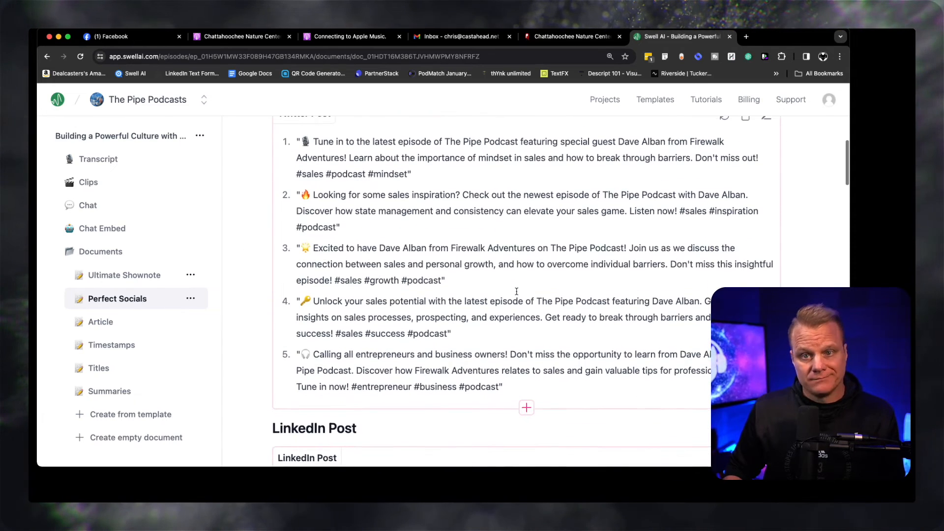
pyautogui.scroll(-3)
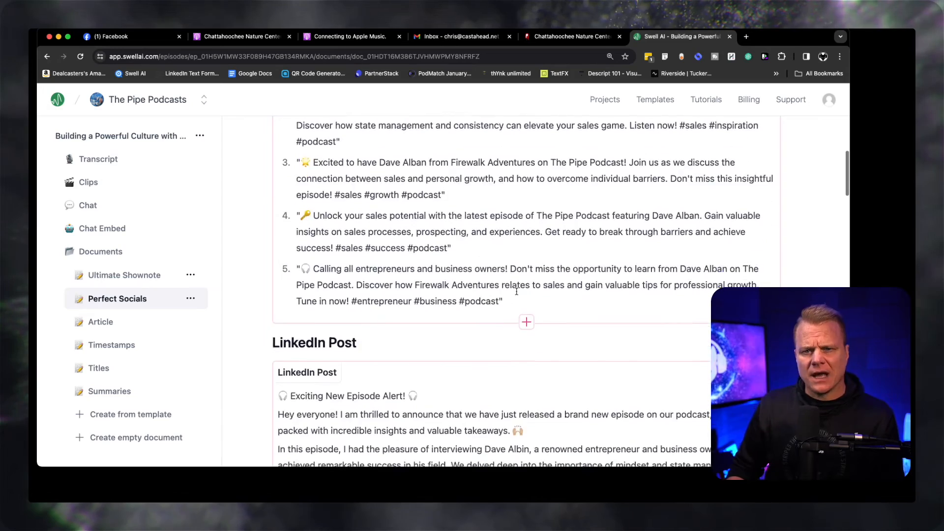
pyautogui.scroll(-3)
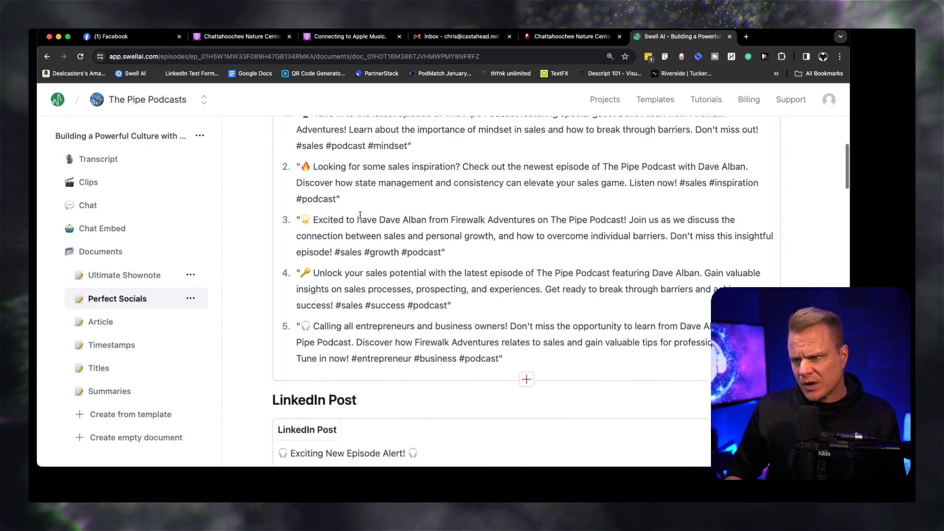
pyautogui.scroll(-3)
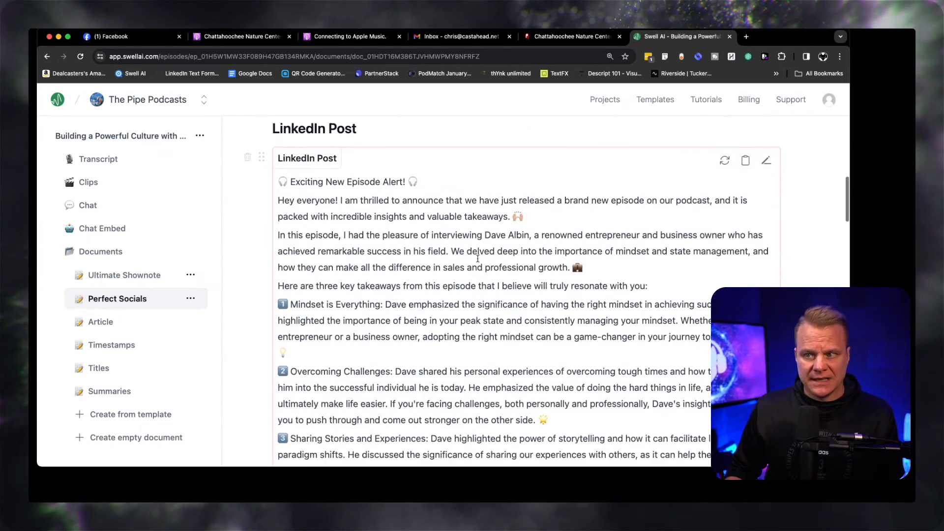
pyautogui.scroll(-3)
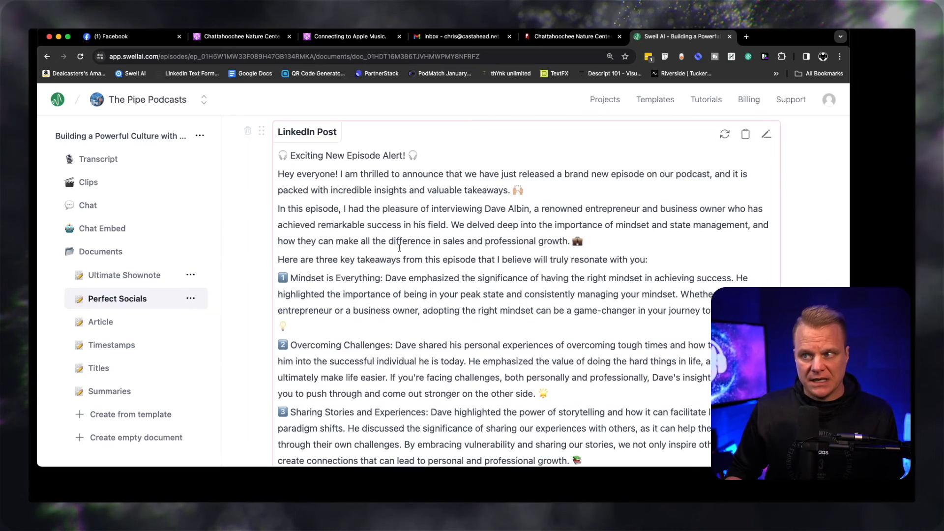
pyautogui.scroll(-3)
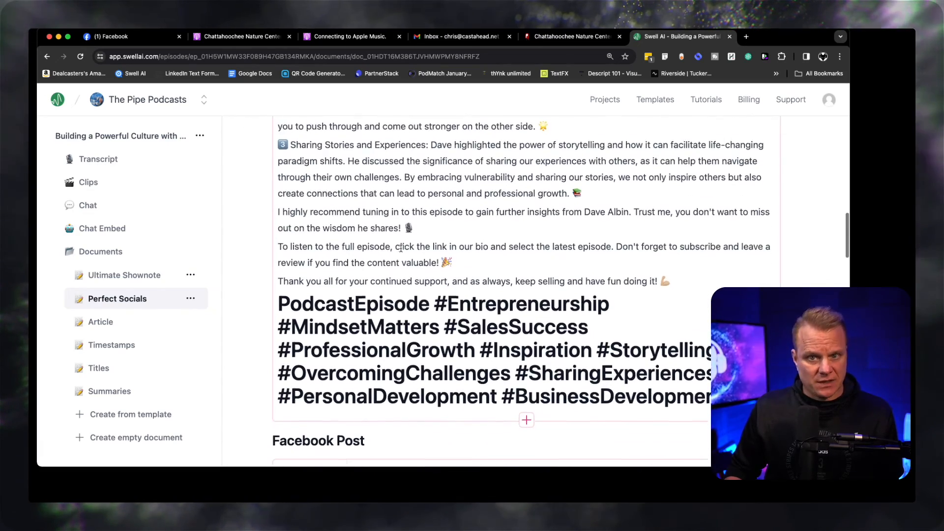
pyautogui.scroll(-3)
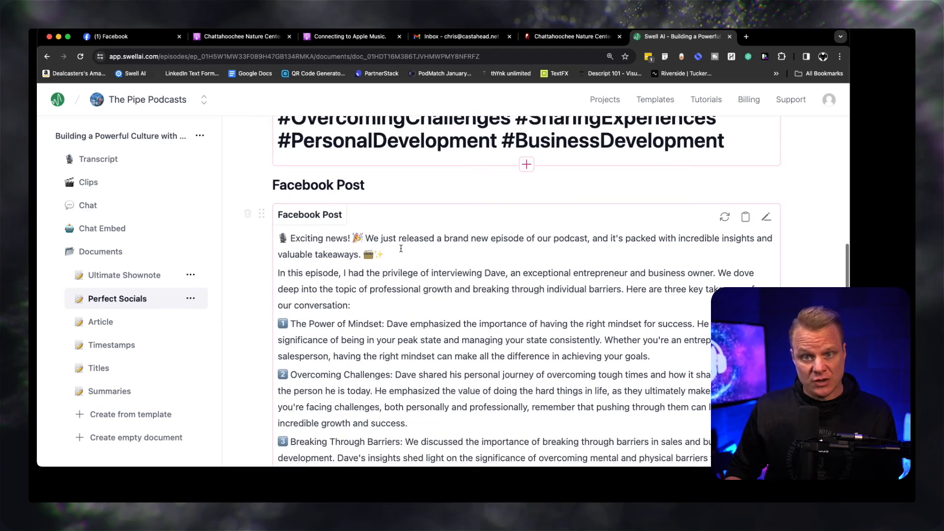
pyautogui.scroll(-3)
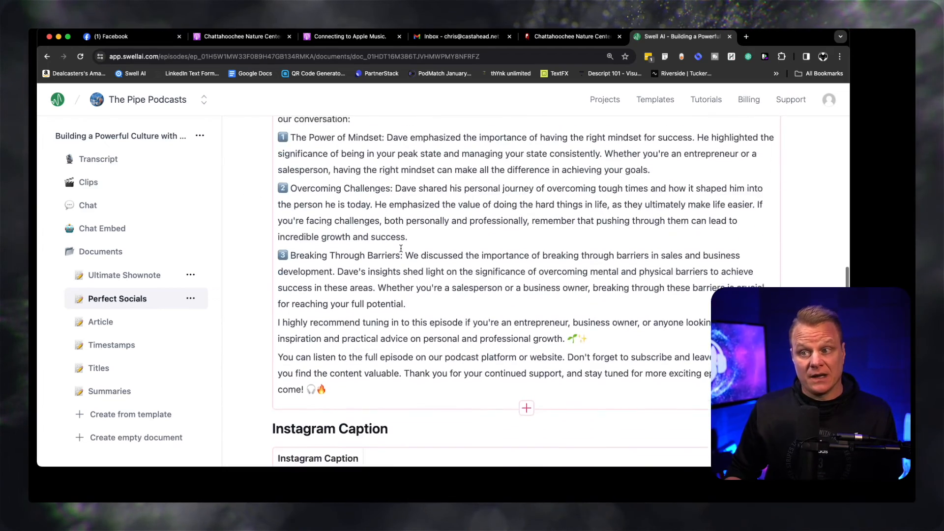
pyautogui.scroll(-3)
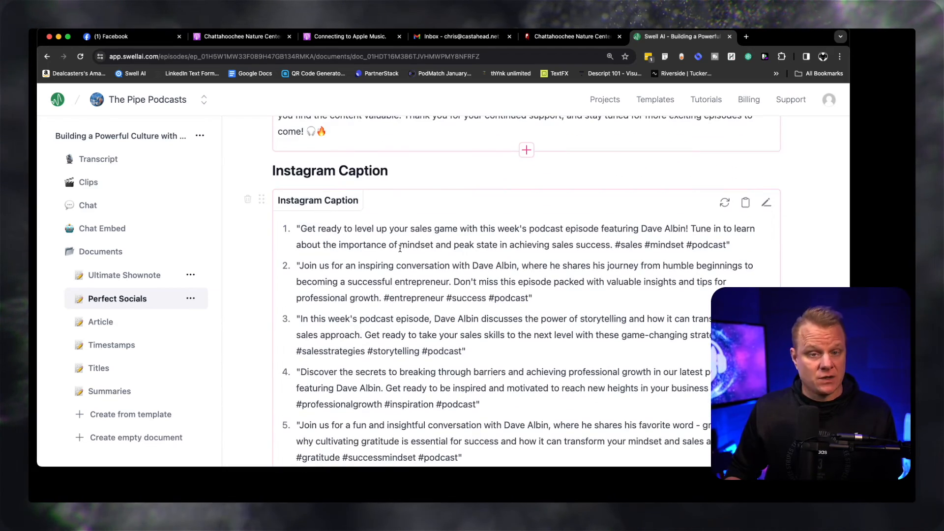
pyautogui.moveTo(500, 354)
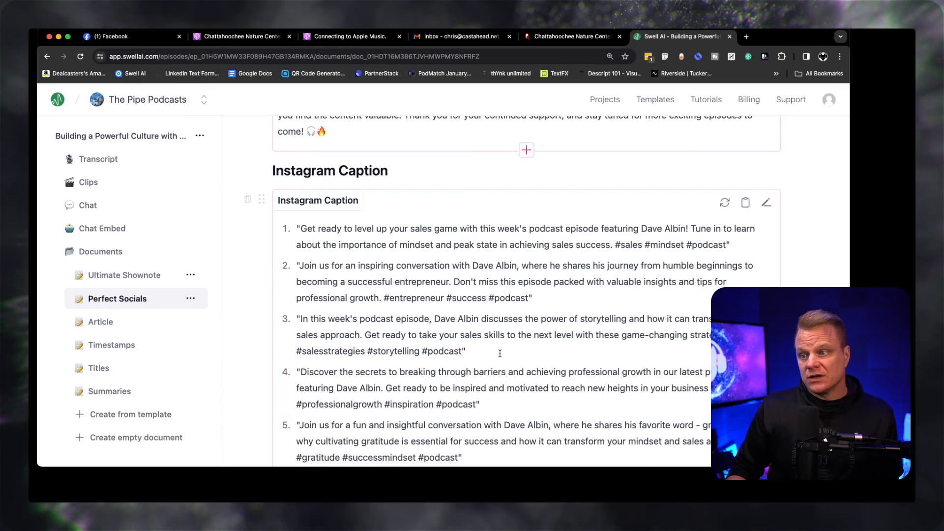
pyautogui.doubleClick(410, 296)
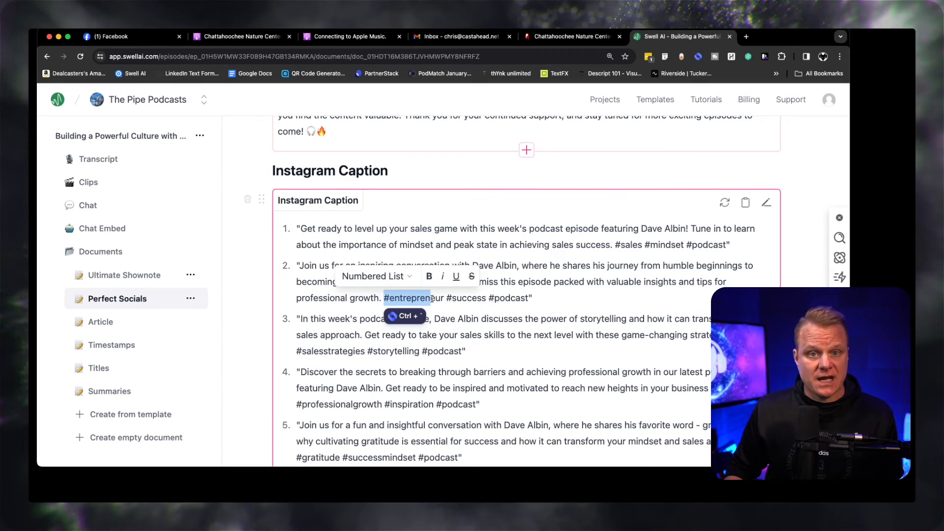
pyautogui.scroll(-3)
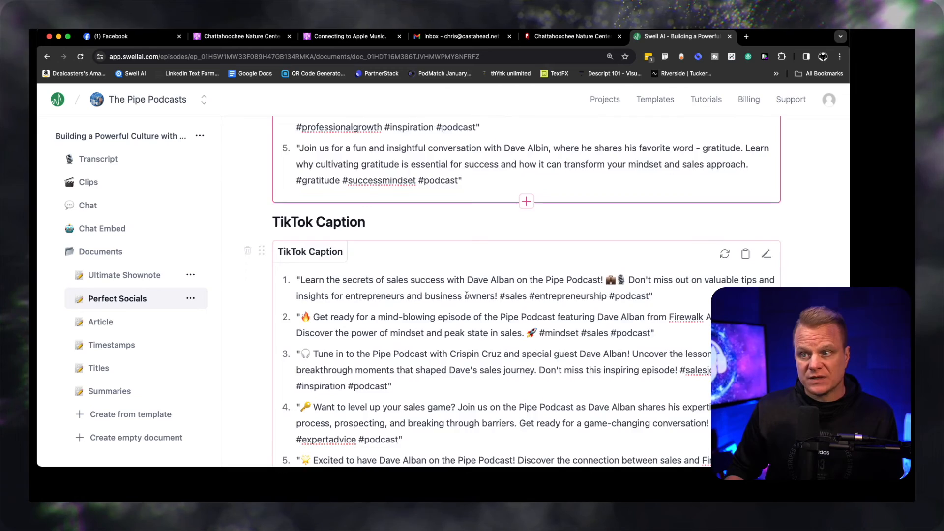
pyautogui.scroll(-3)
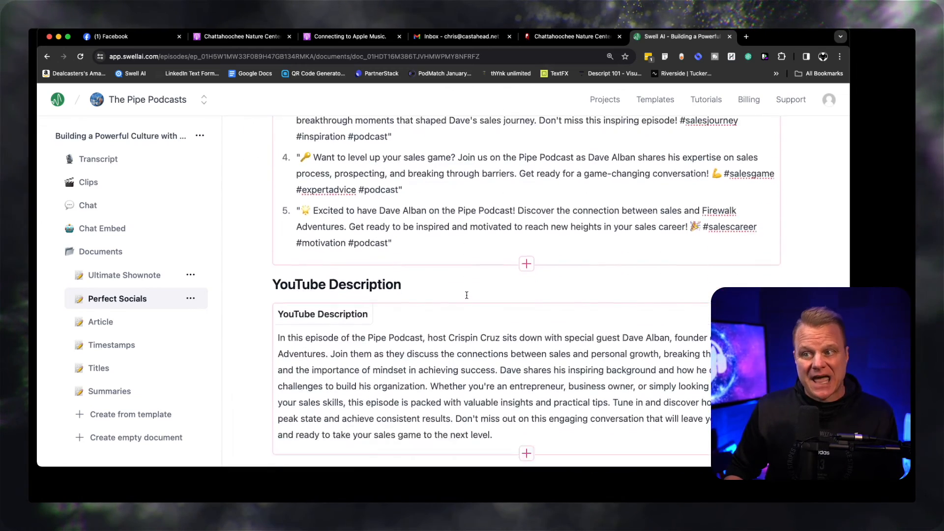
pyautogui.scroll(-3)
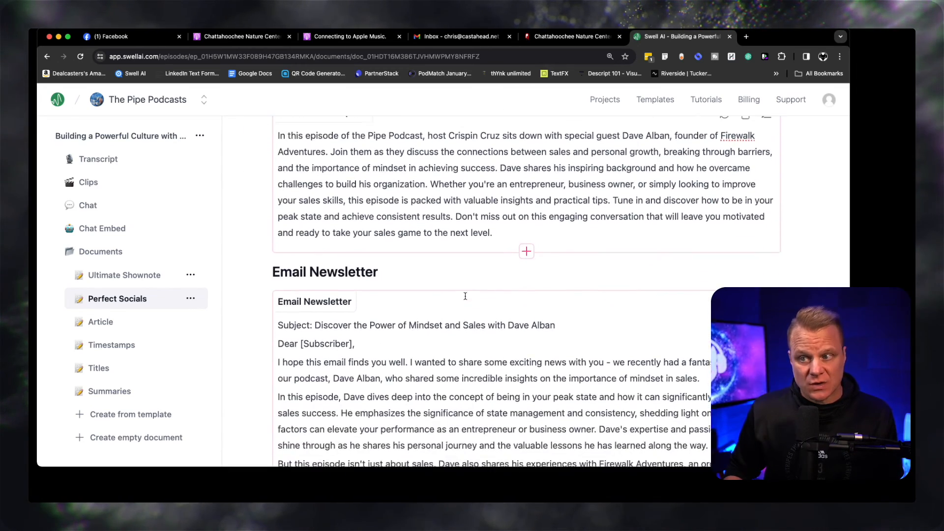
# Correct the newsletter subject to 'Dave Alvin' and select the [Subscriber] placeholder
pyautogui.scroll(-3)
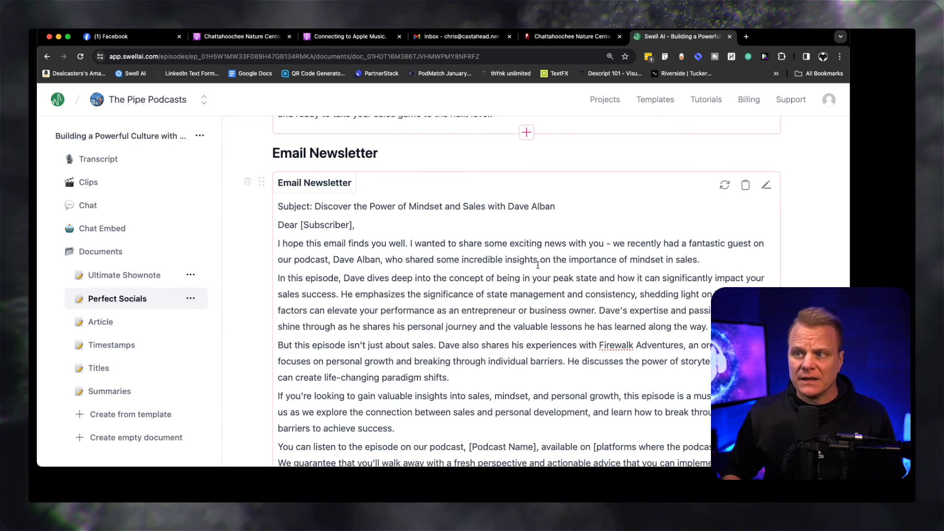
pyautogui.click(536, 206)
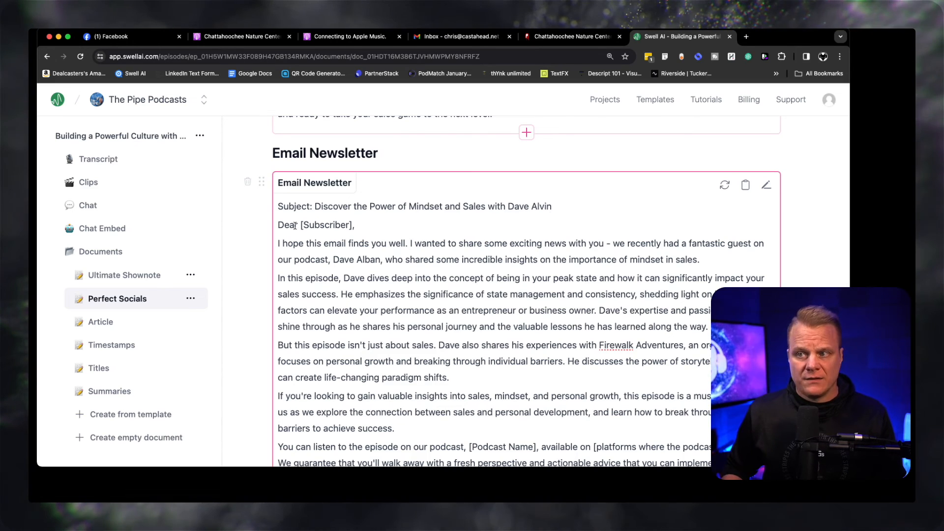
pyautogui.click(358, 224)
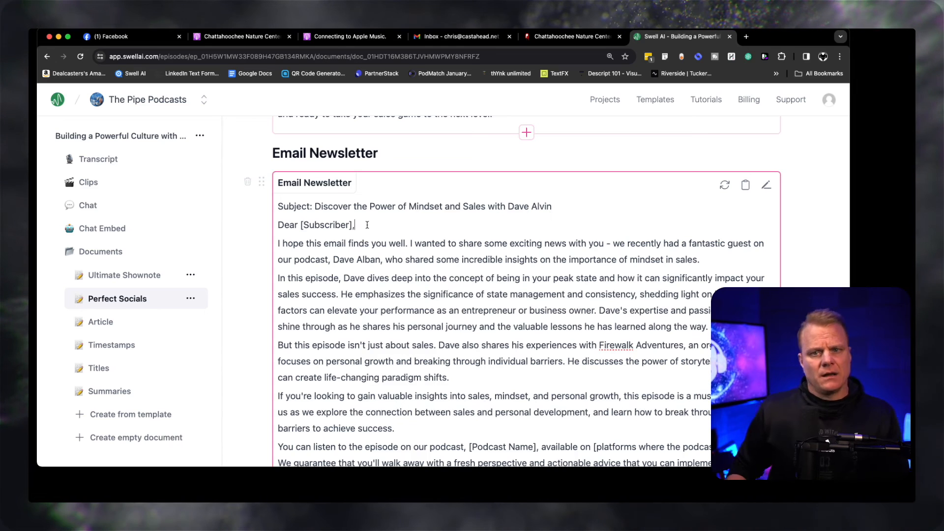
pyautogui.doubleClick(325, 224)
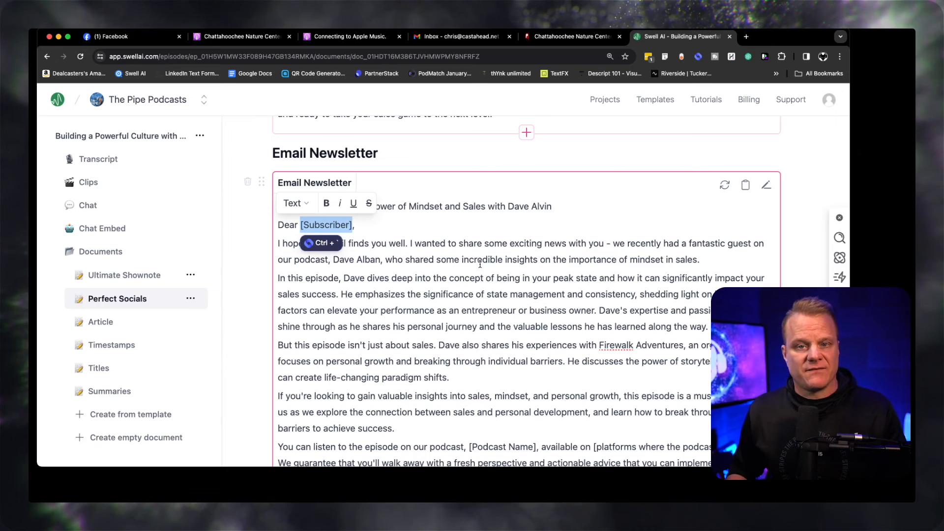
pyautogui.scroll(-3)
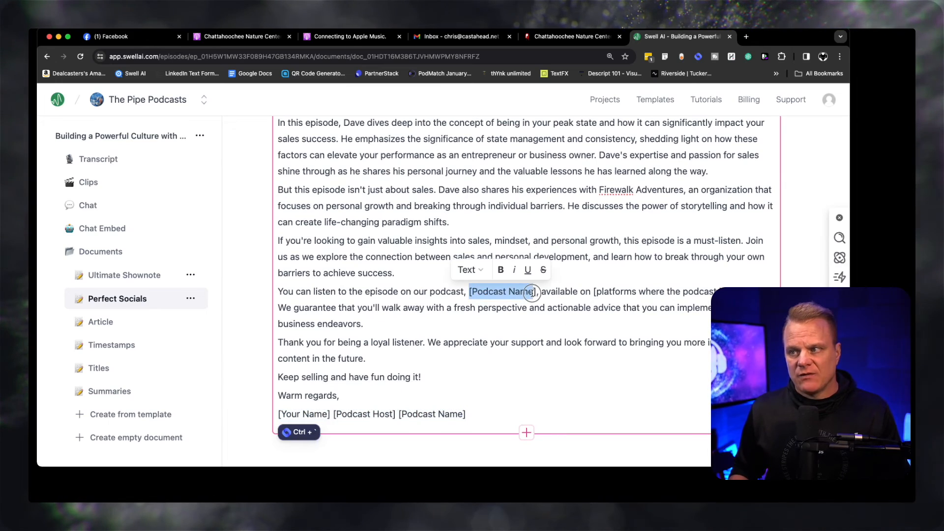
pyautogui.scroll(-3)
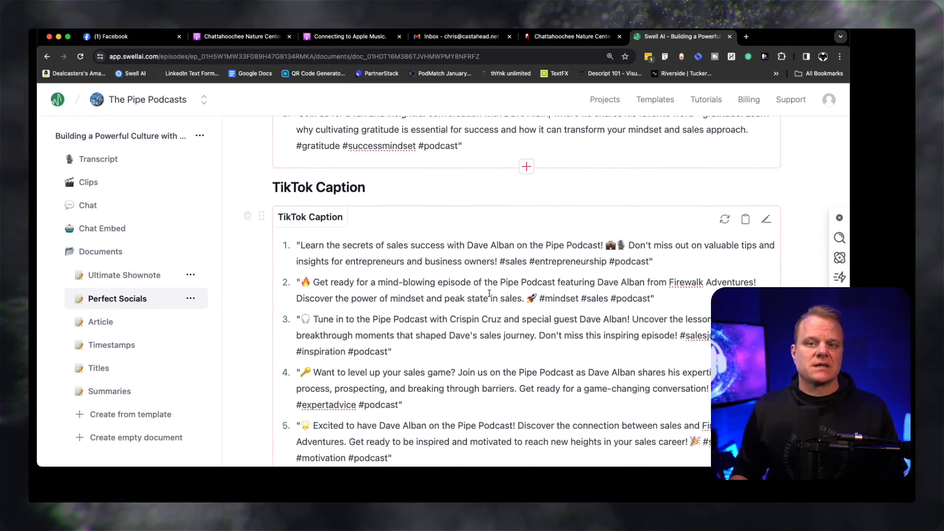